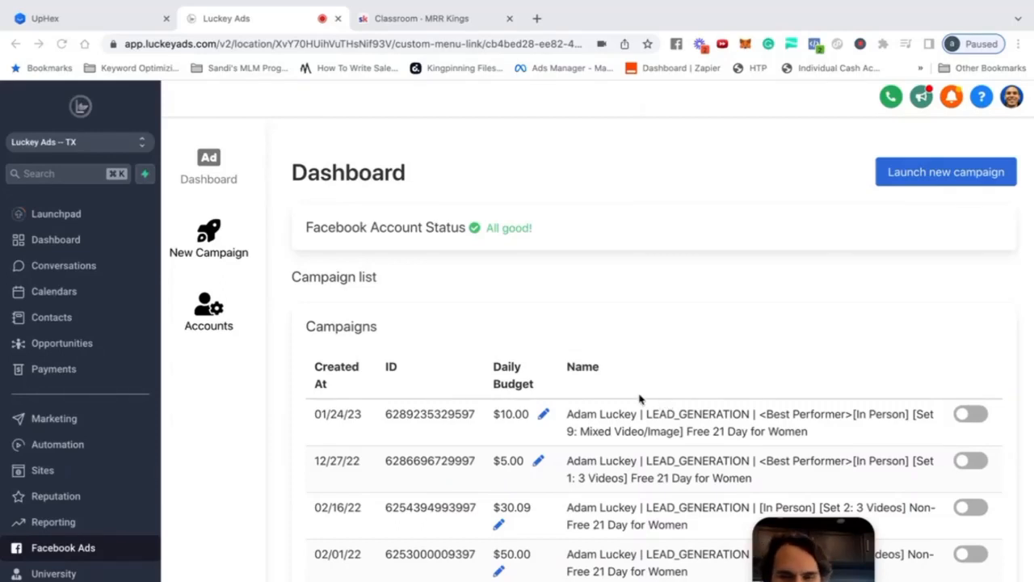
mouse_move(529, 314)
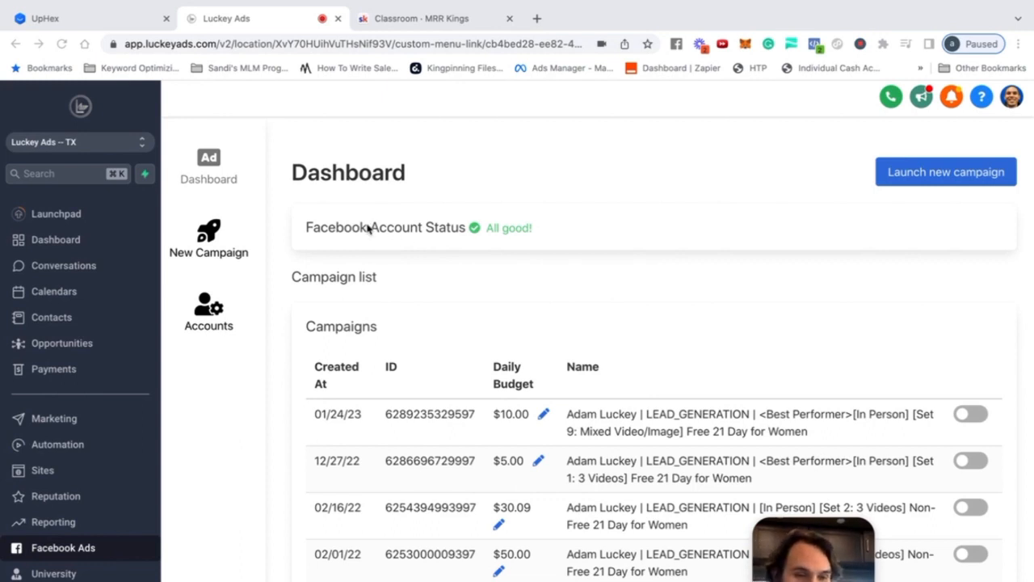
mouse_move(327, 282)
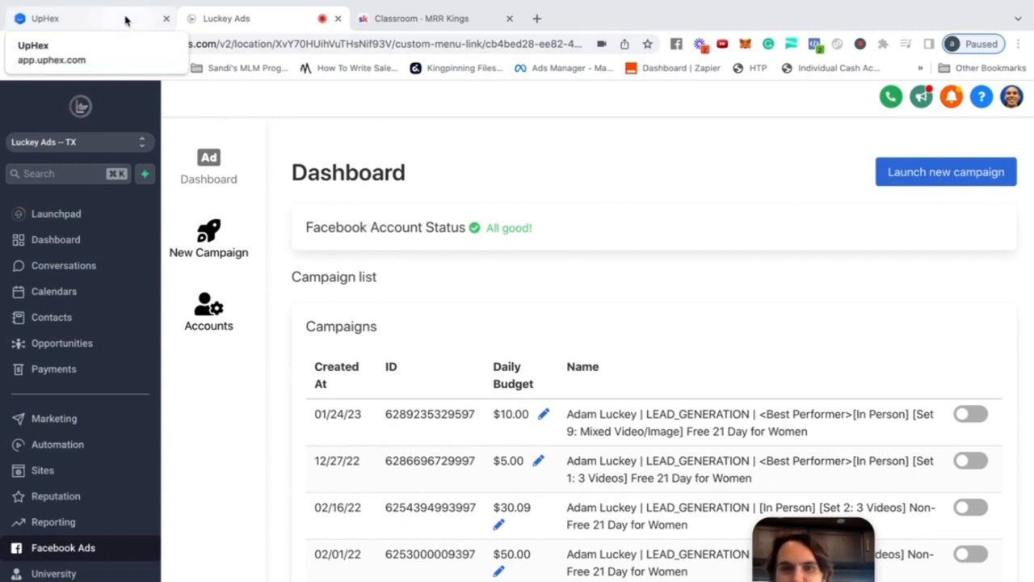
mouse_move(244, 117)
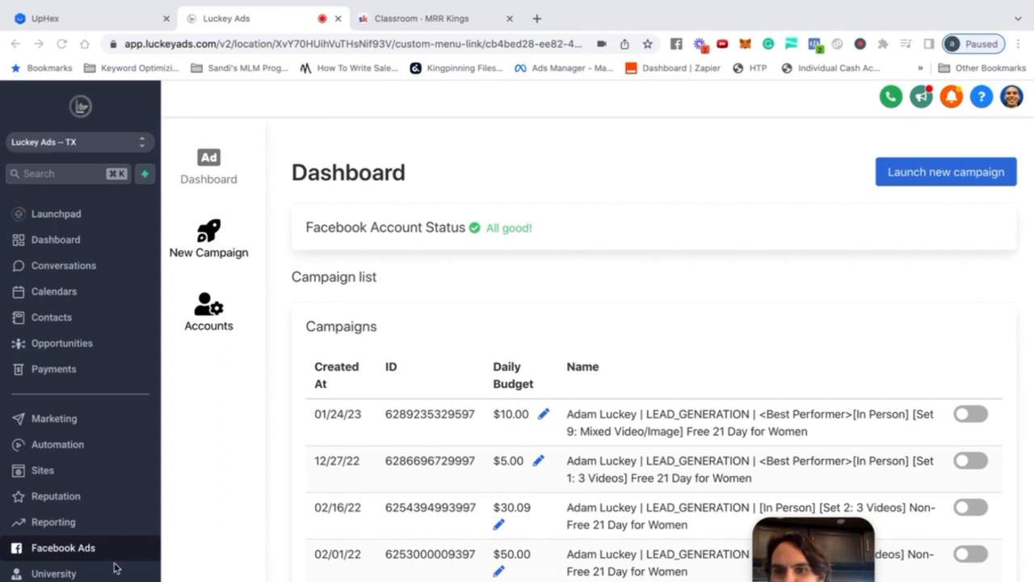
- Start a new Facebook campaign and open the 21 Day- In Person template category
scroll(down, 3)
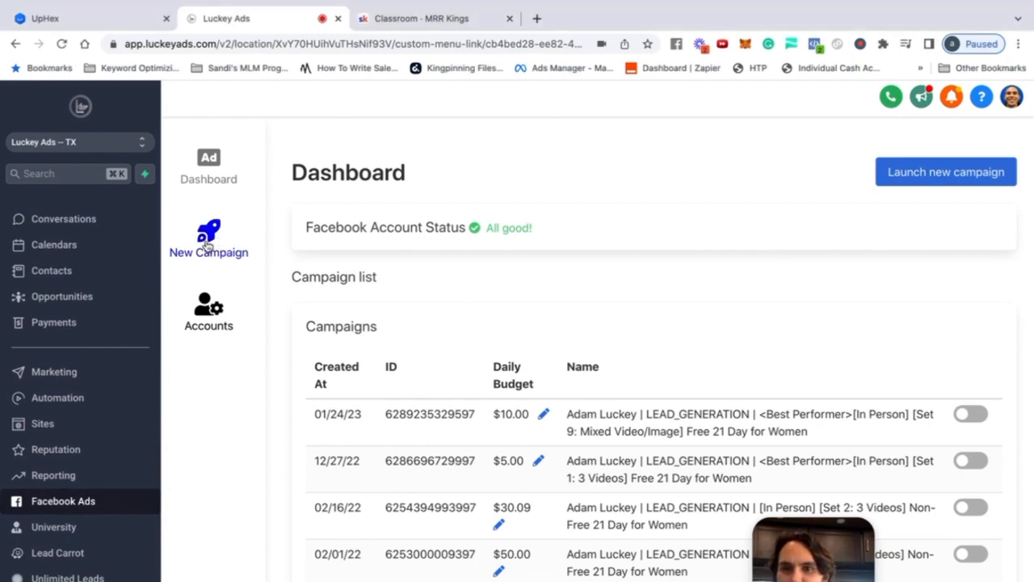
click(209, 238)
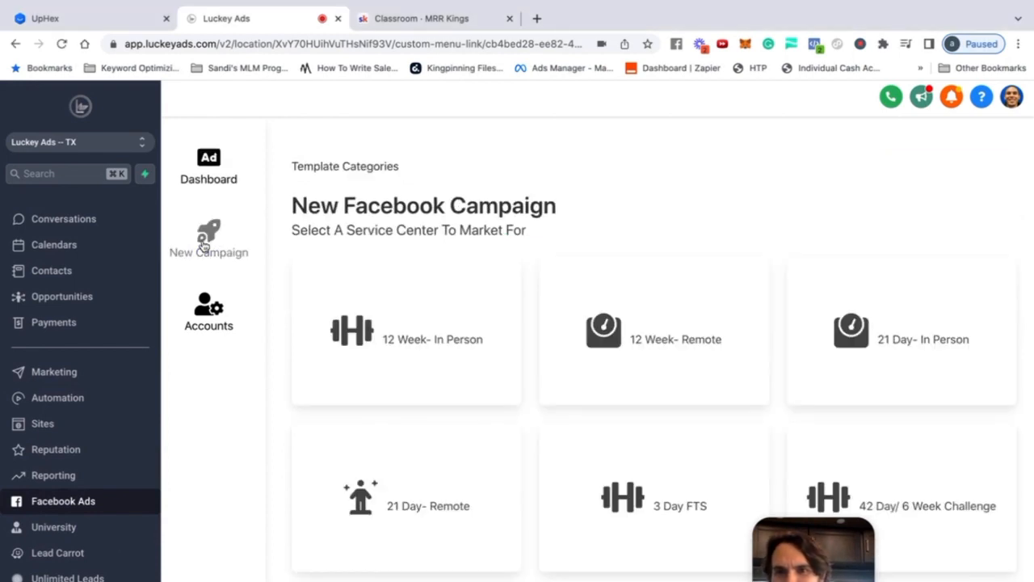
scroll(down, 3)
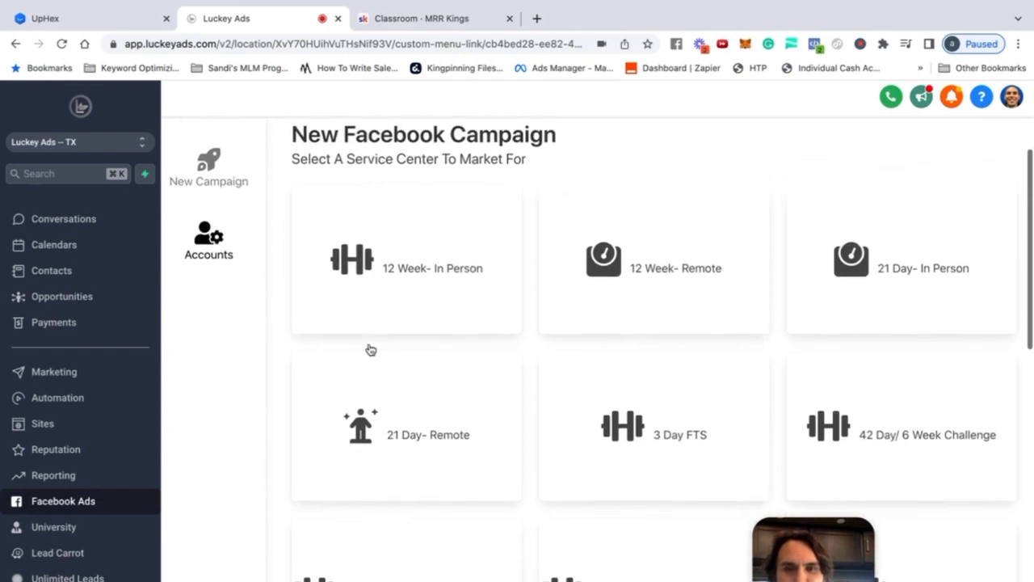
scroll(down, 3)
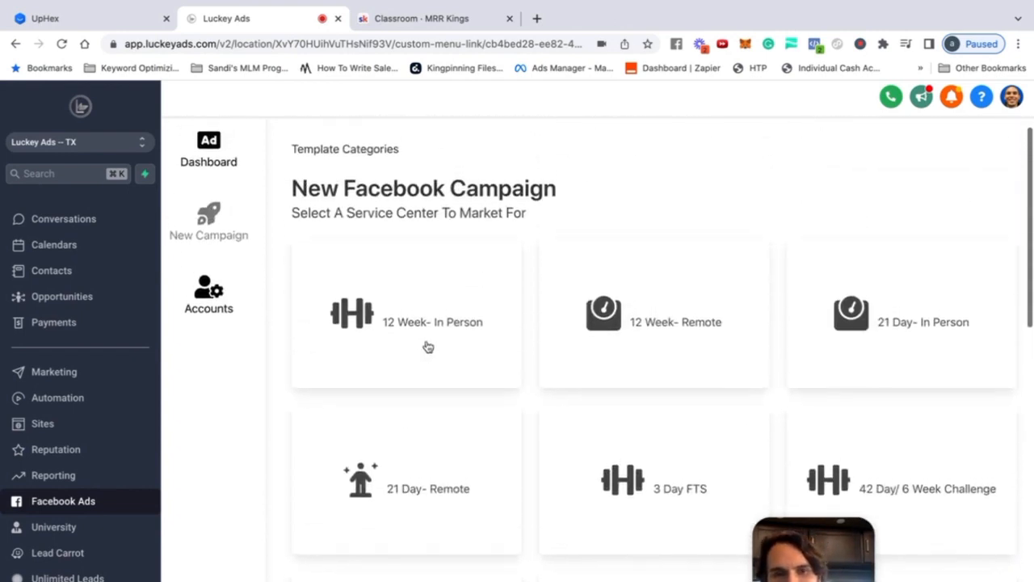
mouse_move(464, 379)
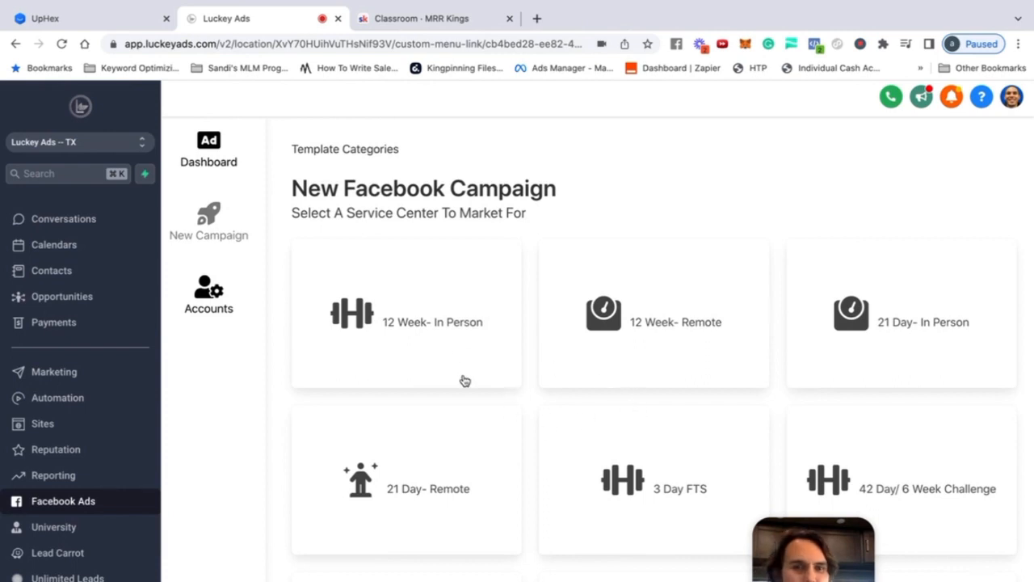
mouse_move(686, 415)
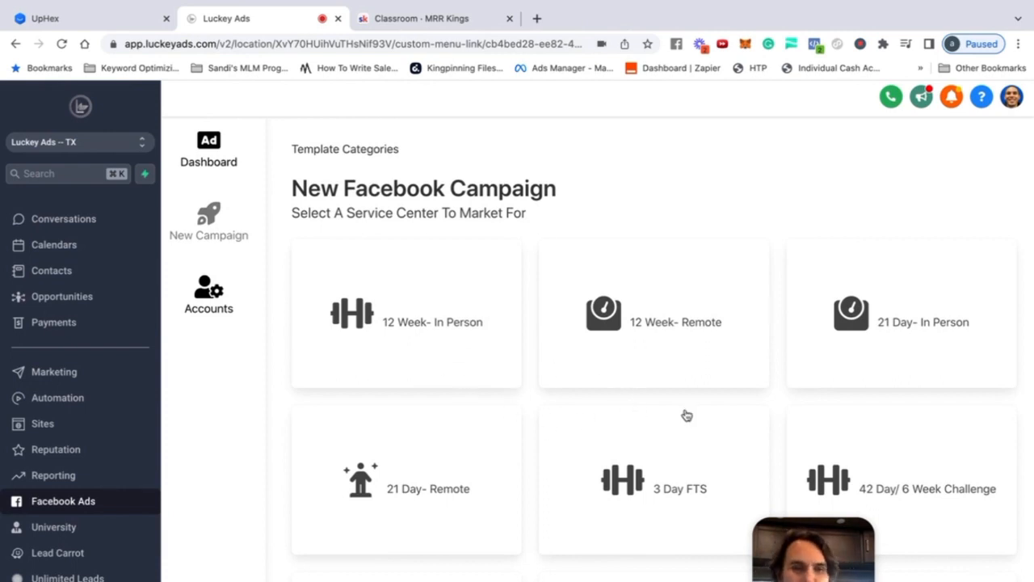
scroll(down, 3)
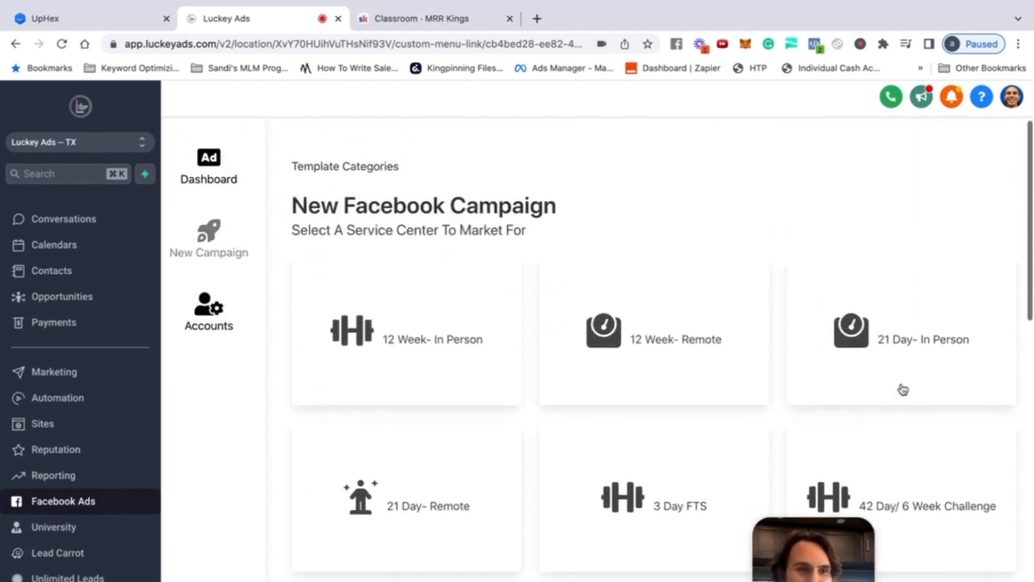
click(901, 331)
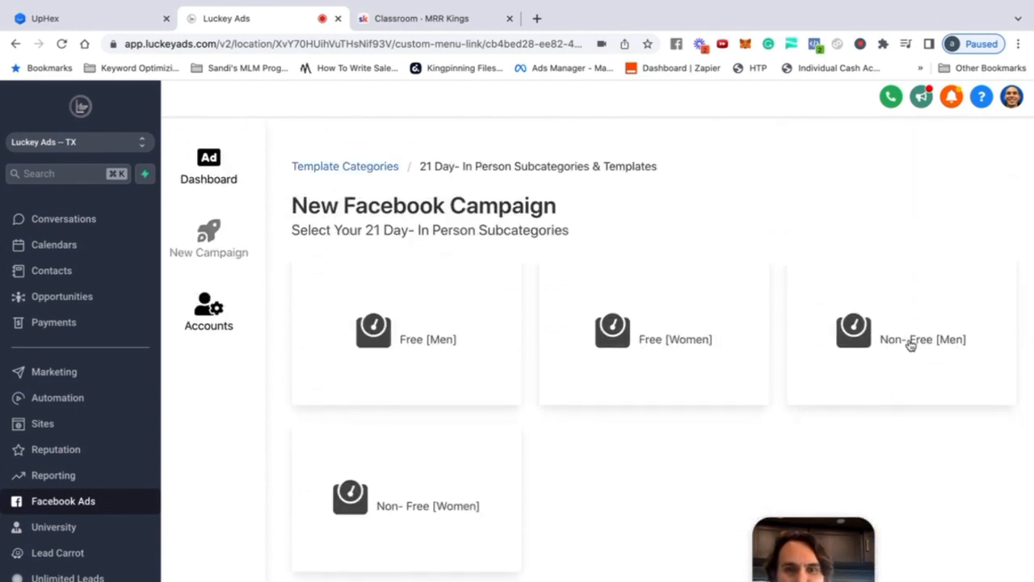
mouse_move(717, 345)
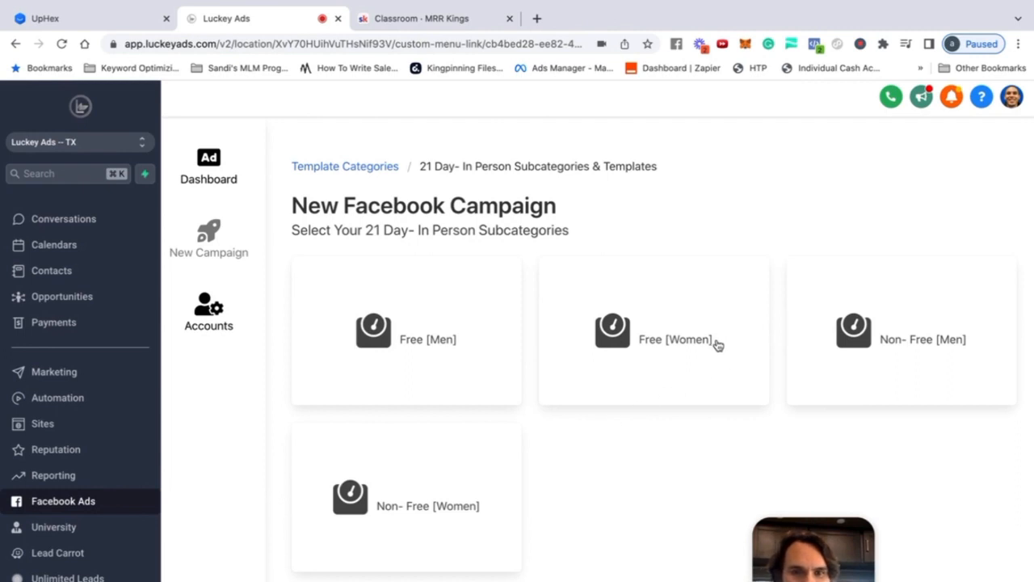
mouse_move(443, 352)
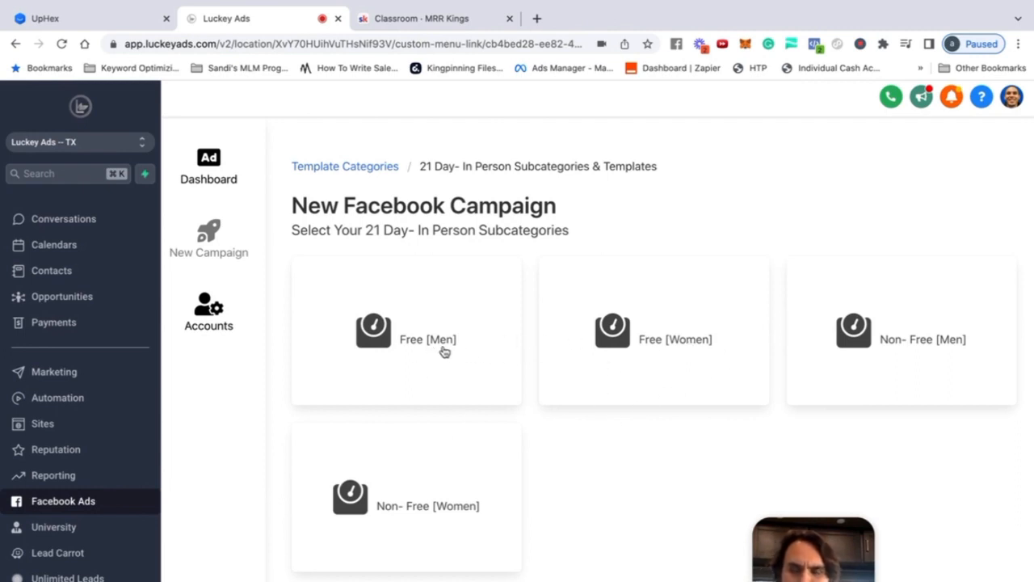
mouse_move(821, 354)
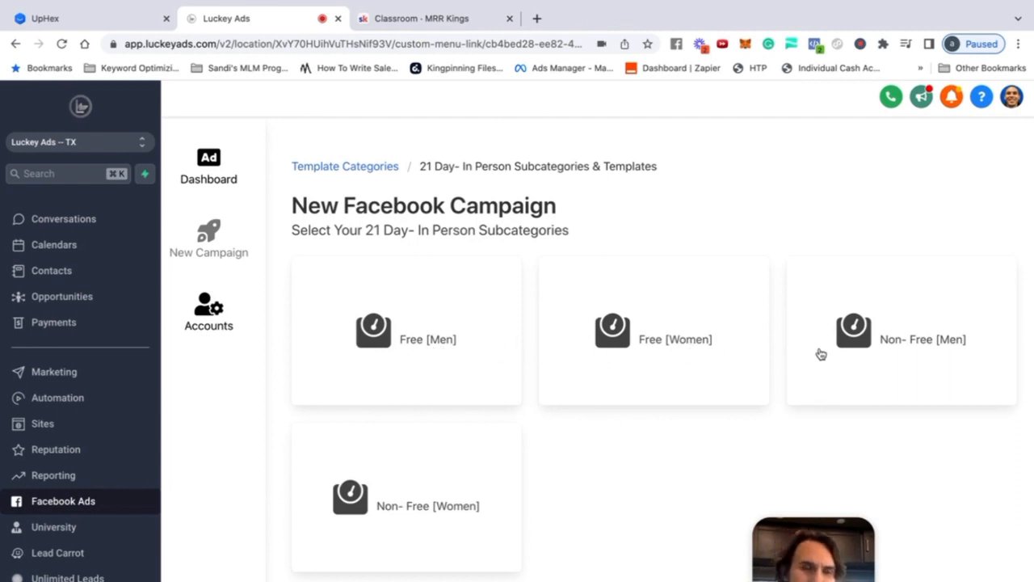
mouse_move(448, 487)
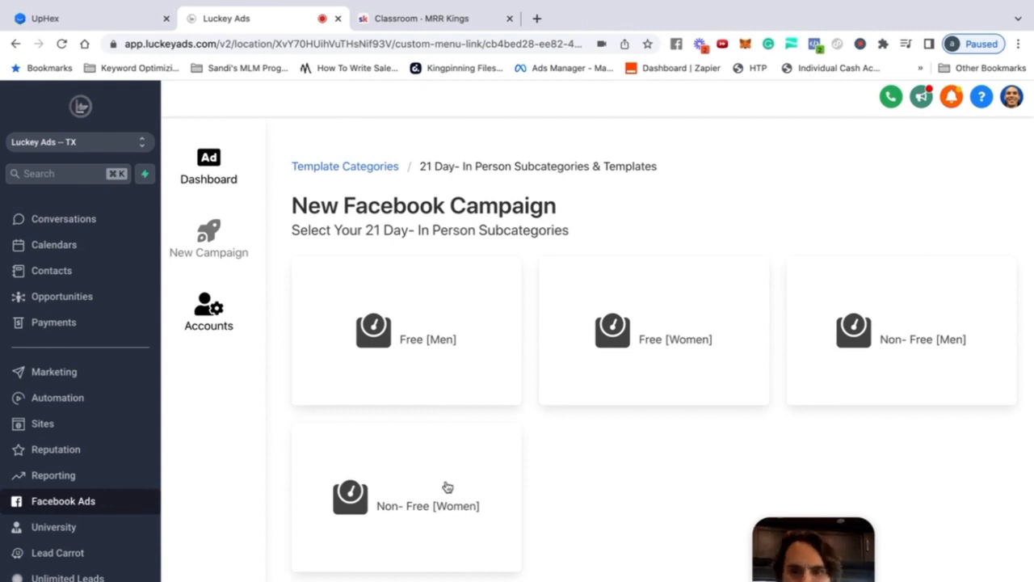
- Open the Non-Free [Women] templates and scroll to the [In Person] [Set 3: 3 Videos] template
click(406, 497)
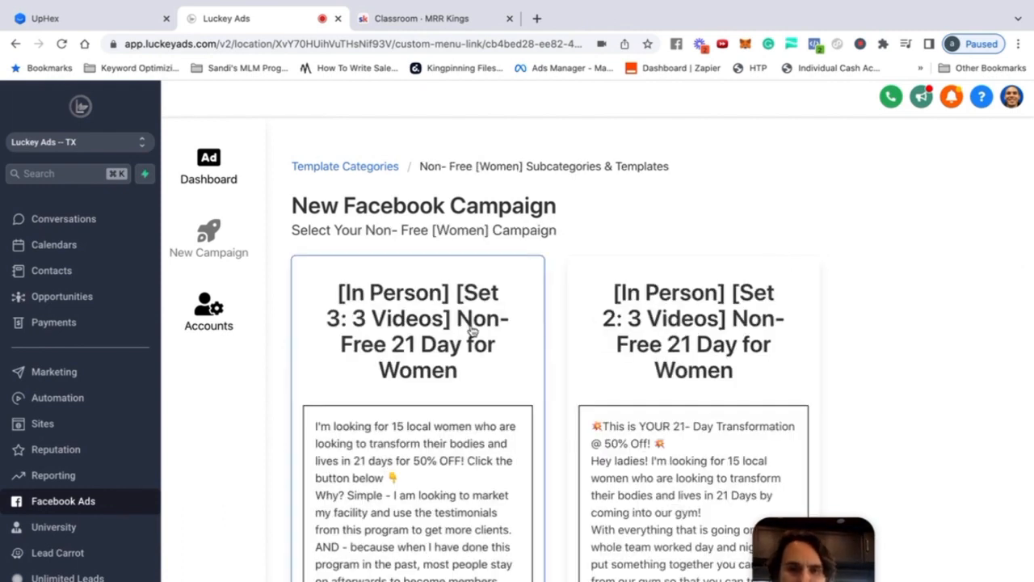
scroll(down, 3)
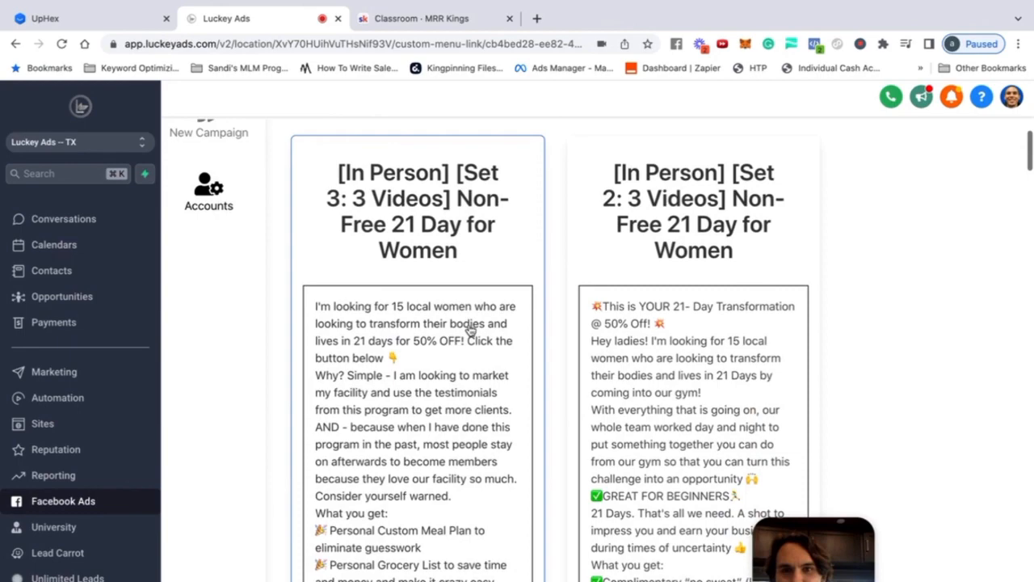
scroll(down, 3)
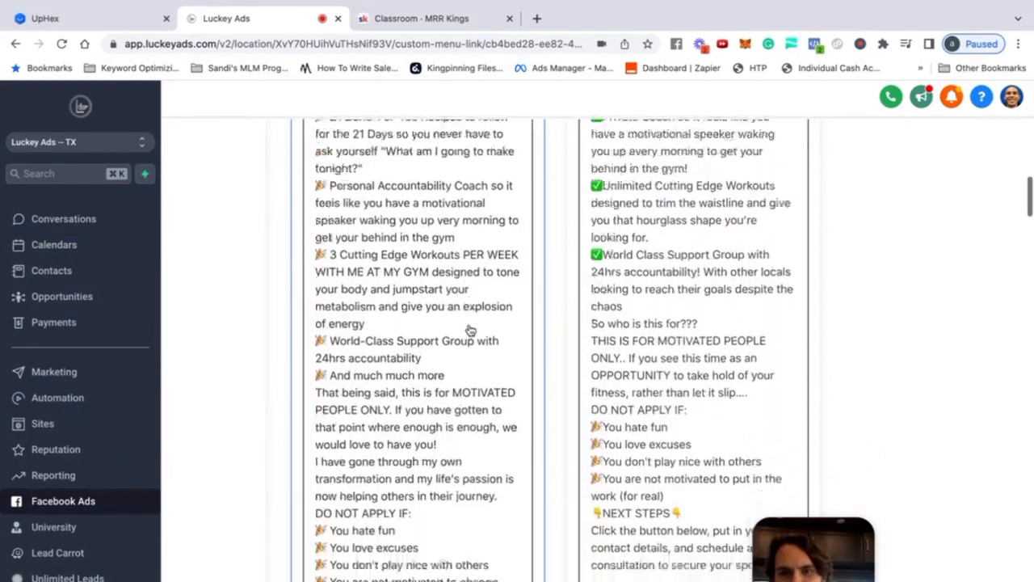
scroll(down, 3)
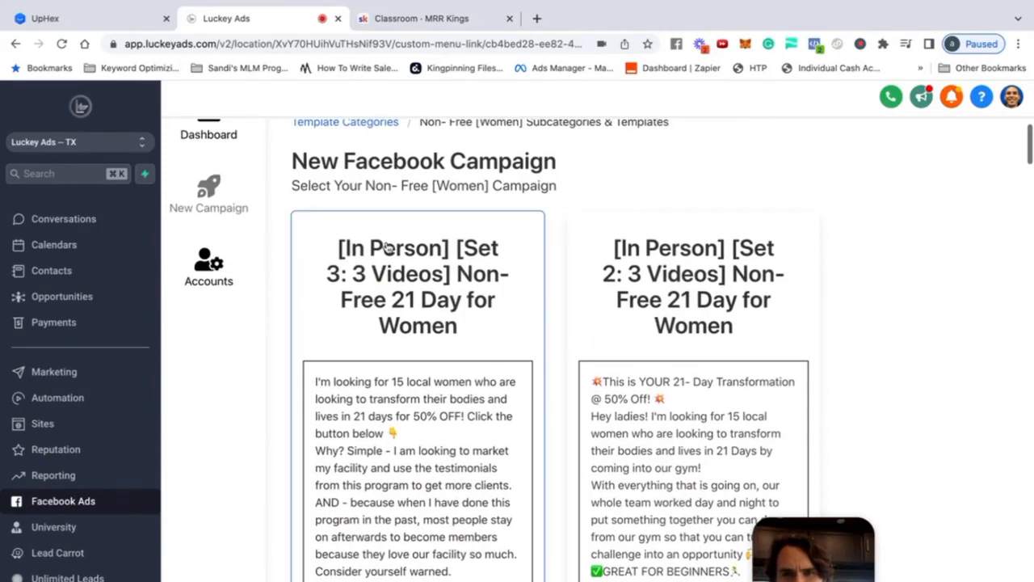
mouse_move(362, 281)
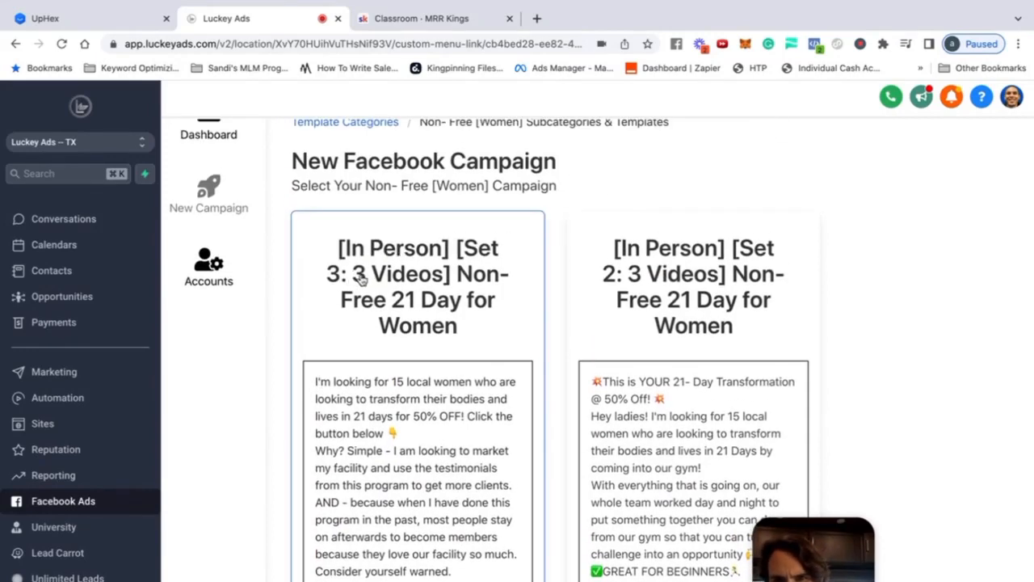
mouse_move(380, 296)
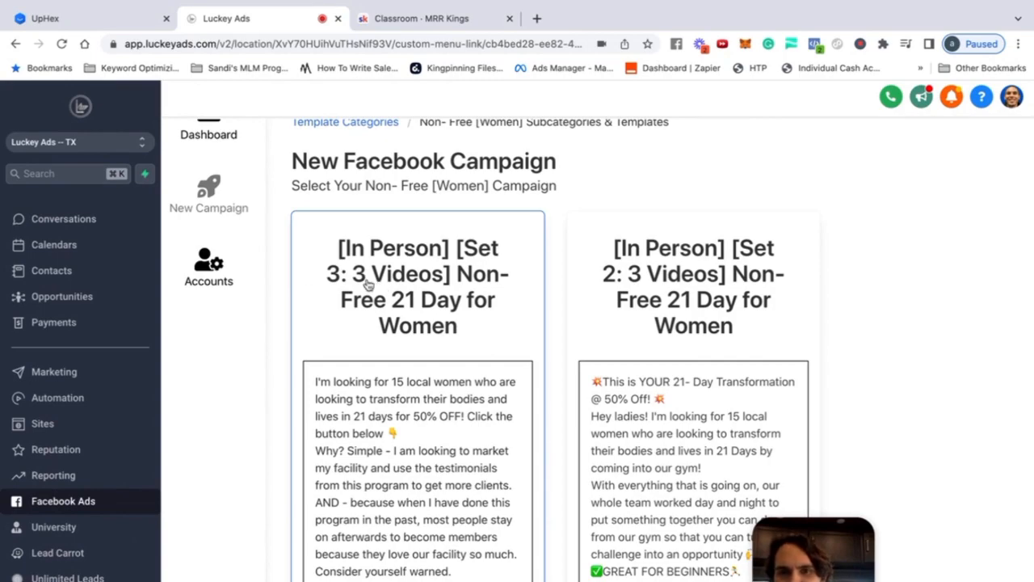
scroll(down, 3)
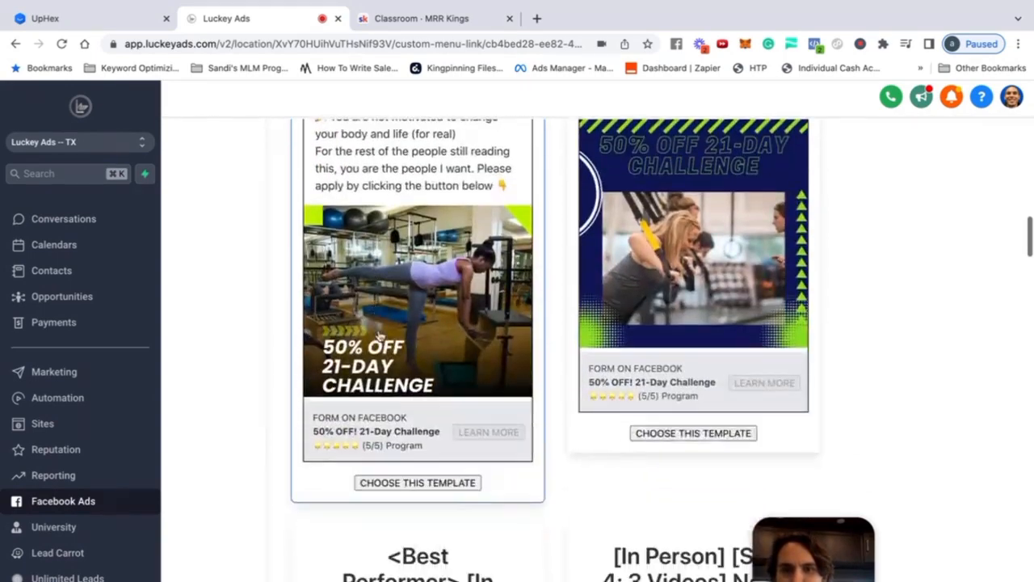
scroll(down, 3)
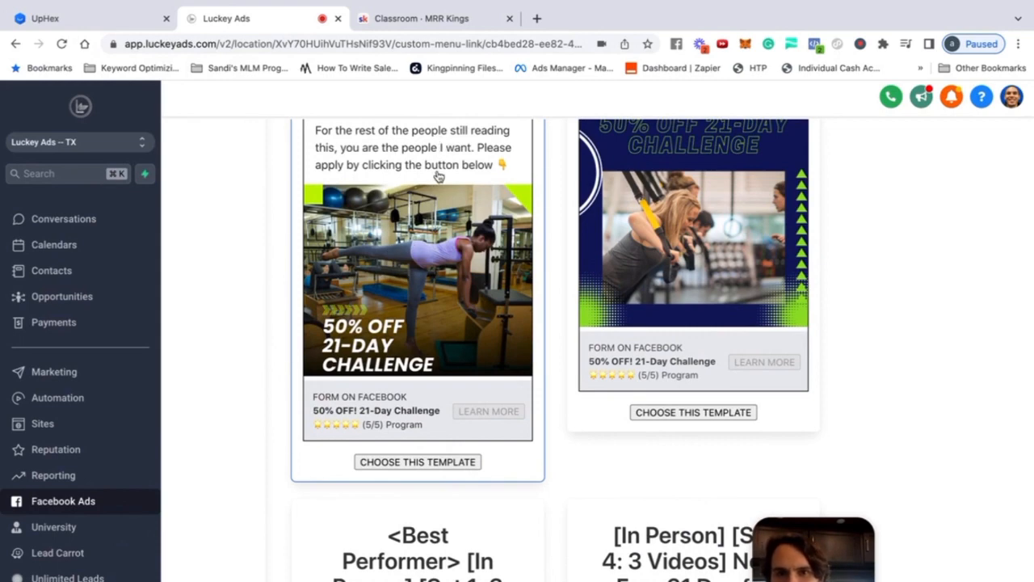
scroll(up, 3)
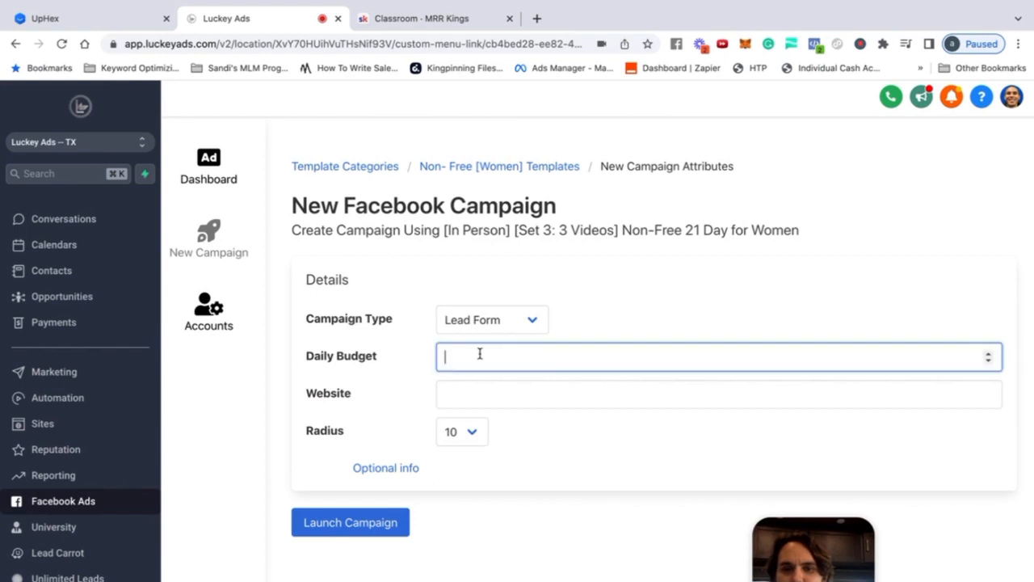
- Review the prefilled 21-day challenge ad text, then switch to the UpHex Template Library tab
click(718, 394)
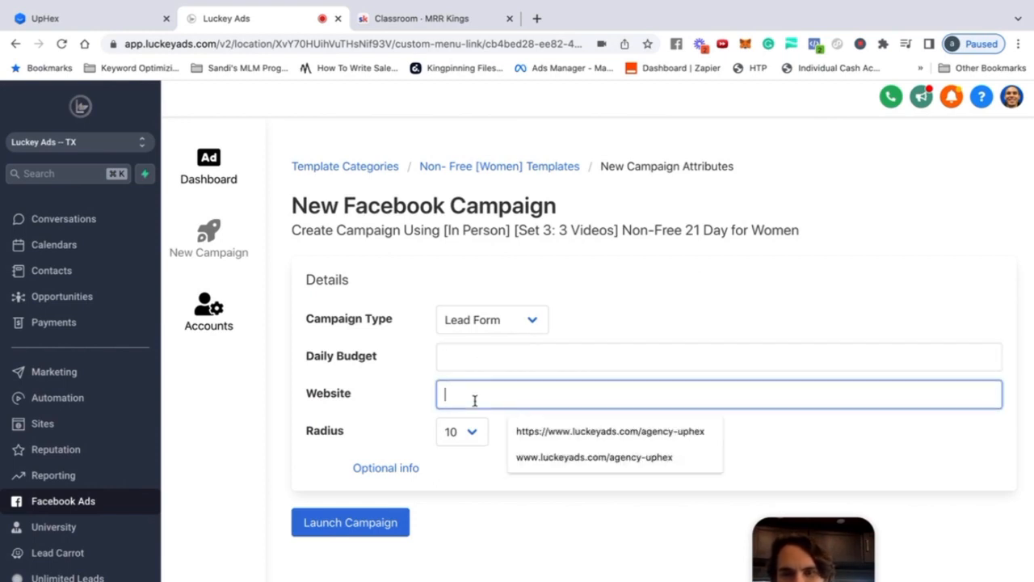
mouse_move(473, 395)
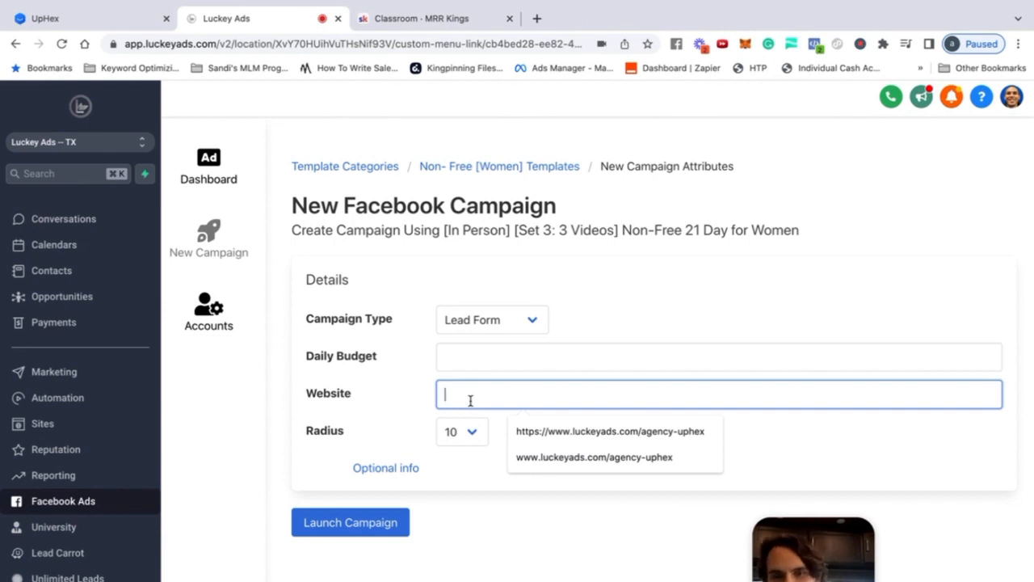
mouse_move(467, 397)
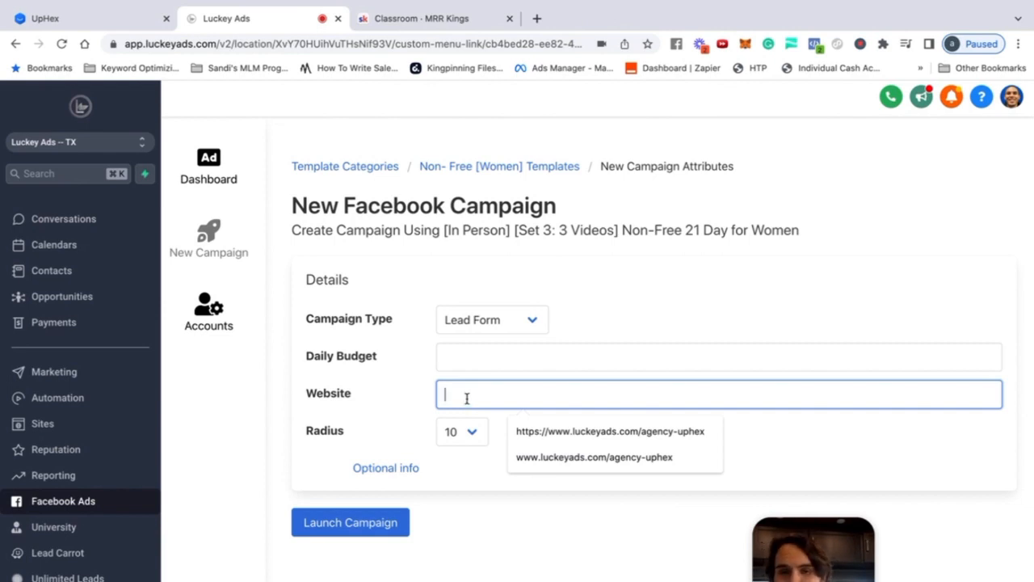
scroll(down, 3)
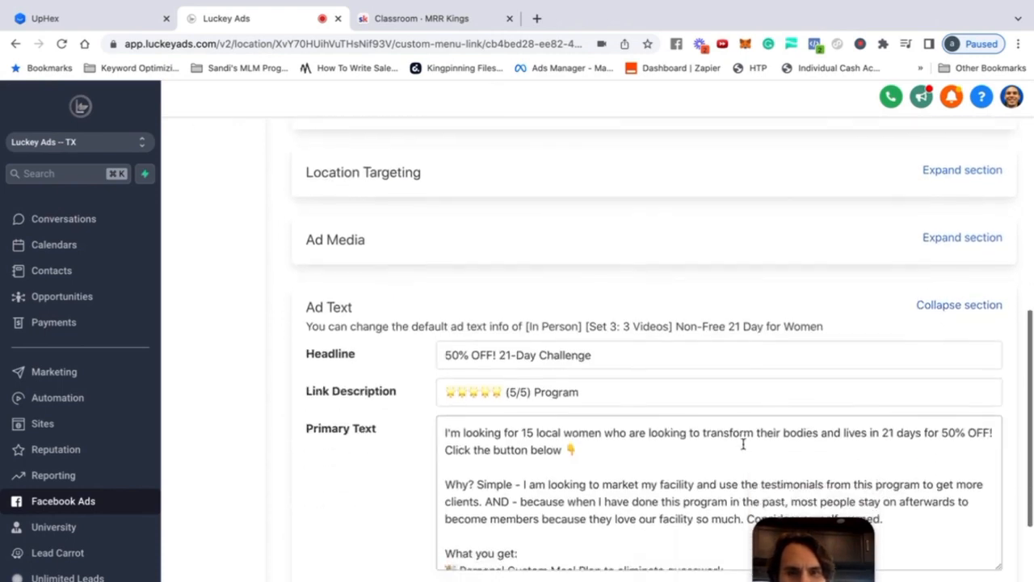
scroll(down, 3)
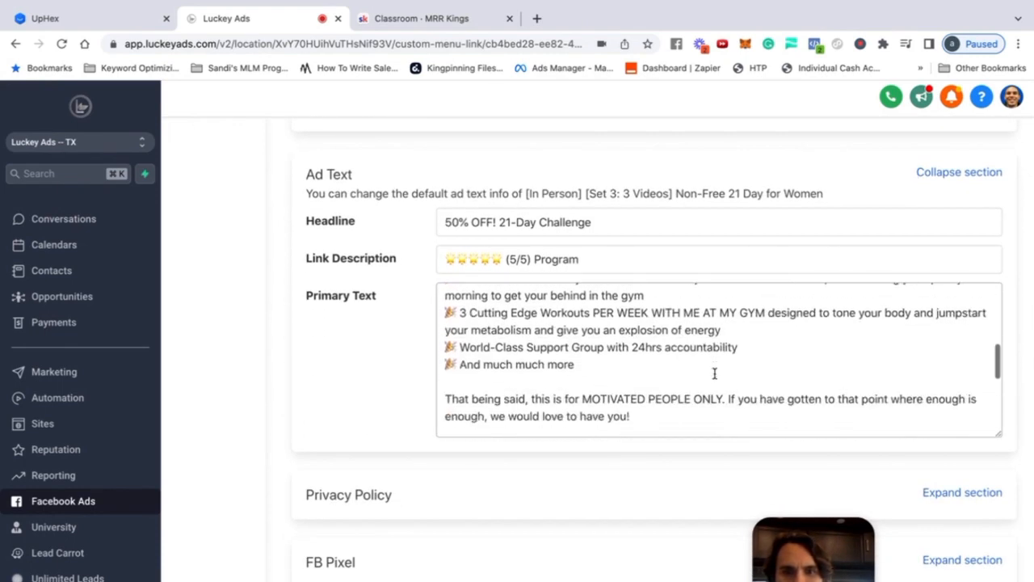
scroll(down, 3)
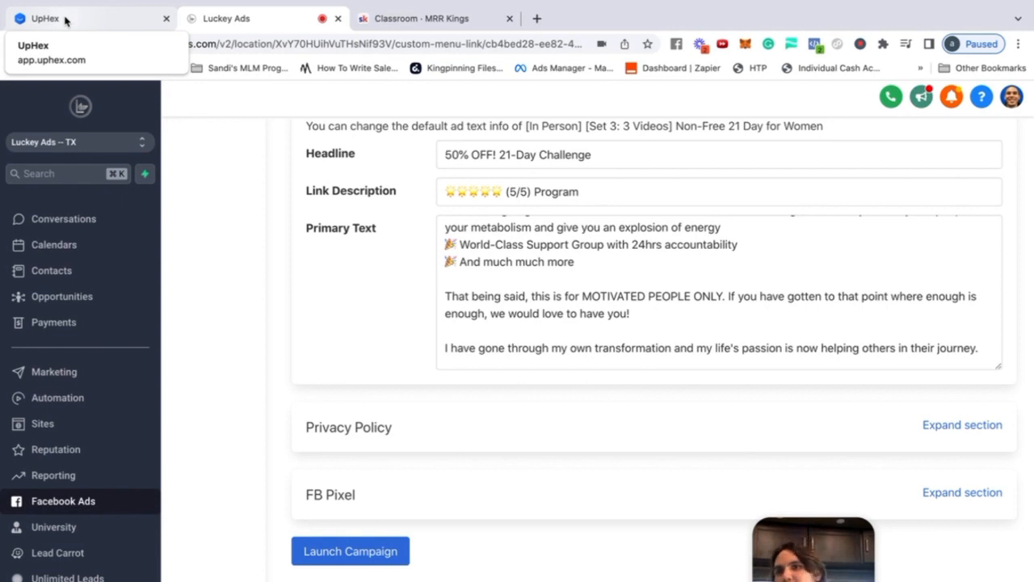
click(46, 18)
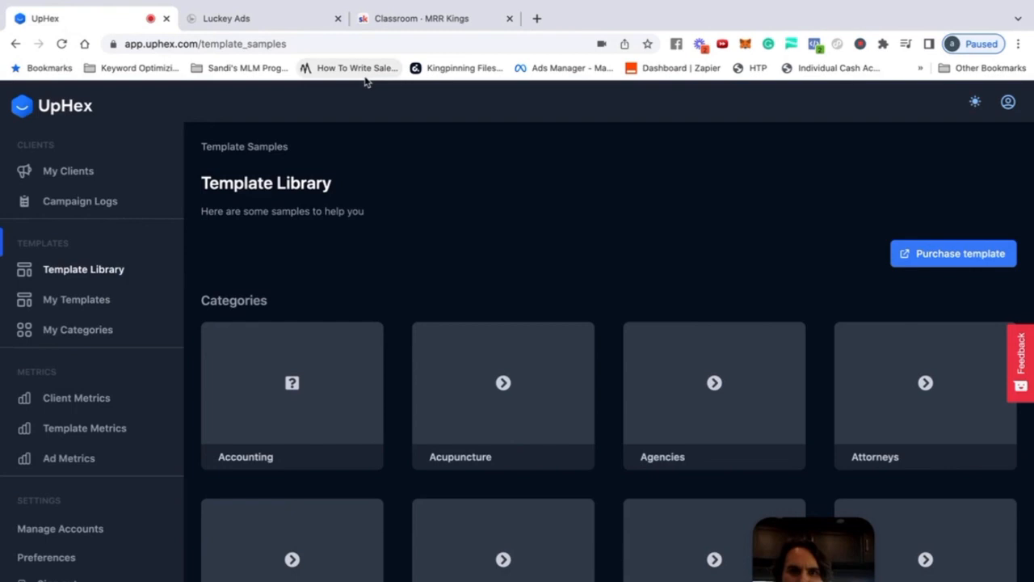
- Load the uphex.com homepage in a new tab
click(536, 18)
text(uphex.com)
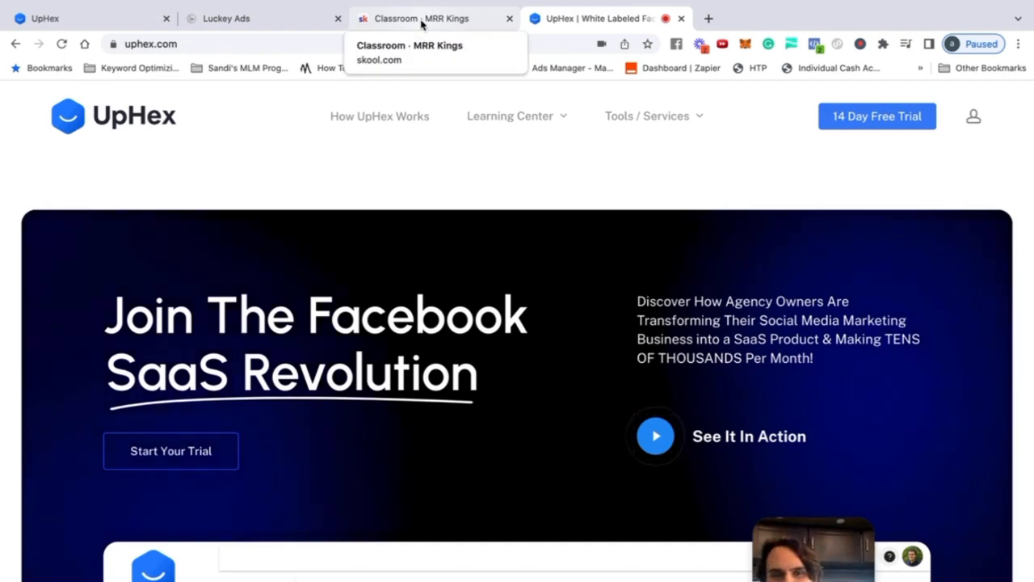
- Switch to the Classroom · MRR Kings Skool community tab
click(422, 18)
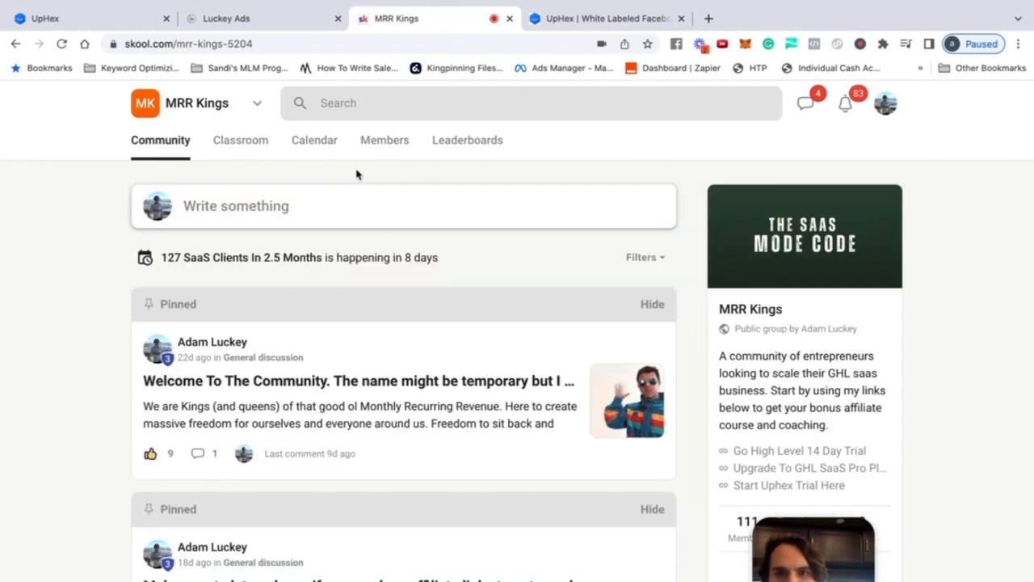
- Browse the MRR Kings pinned posts, then go back to the UpHex tab
scroll(down, 3)
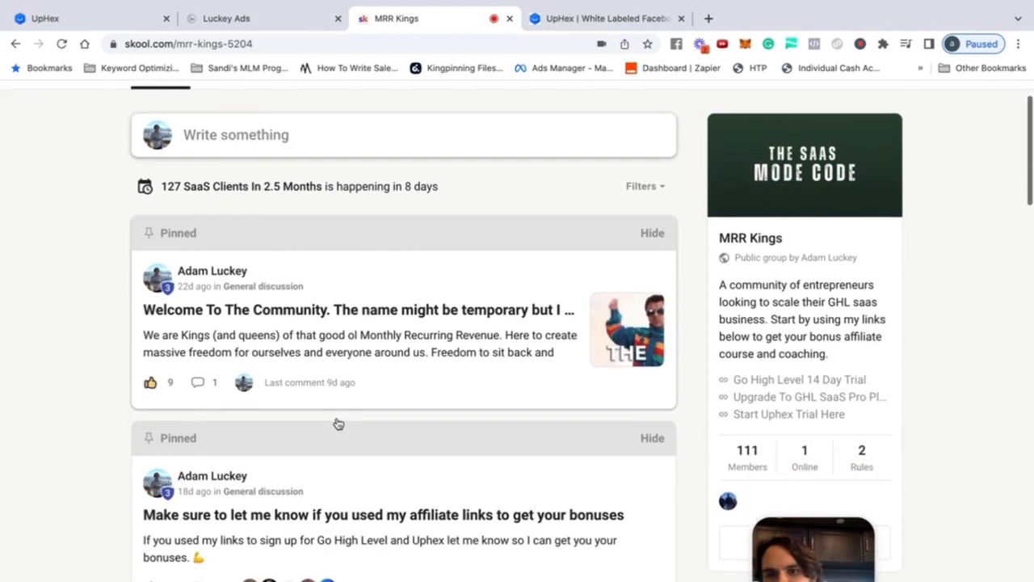
scroll(down, 3)
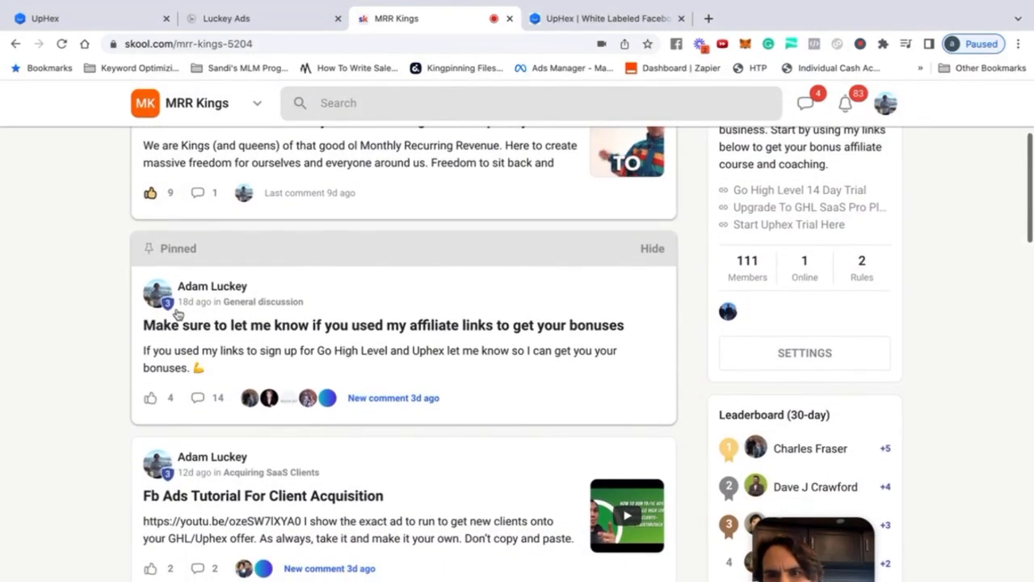
scroll(down, 3)
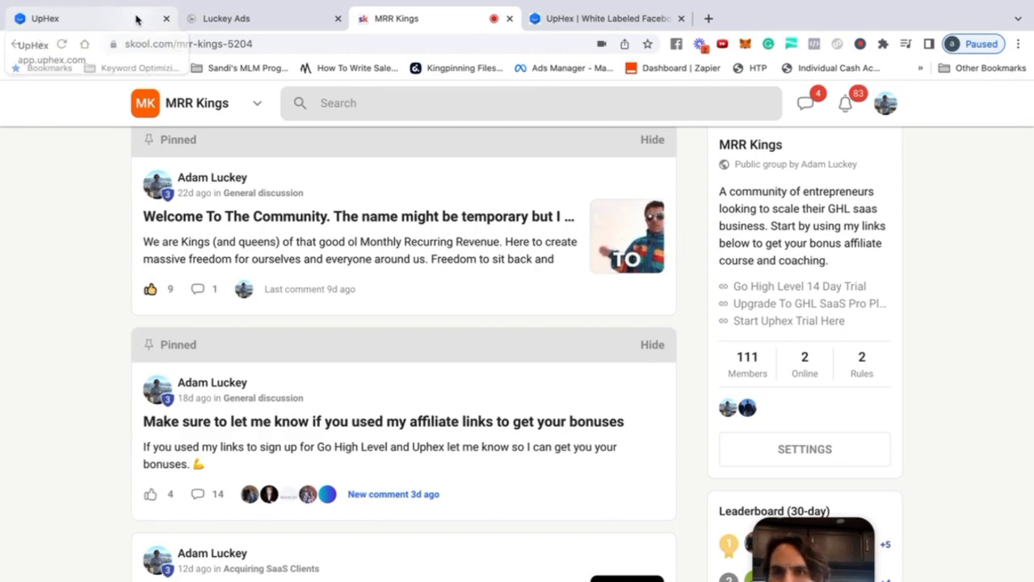
click(44, 18)
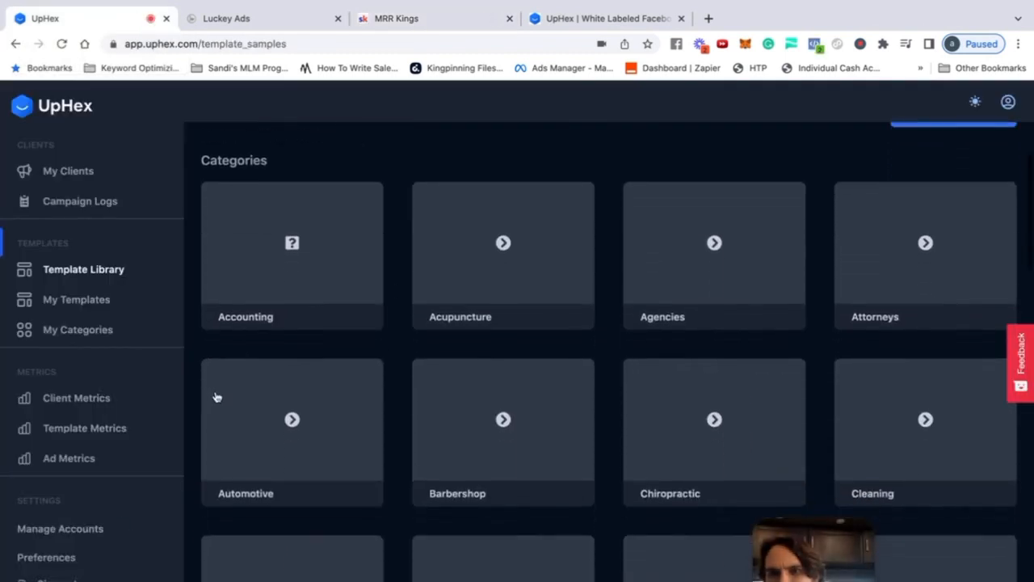
scroll(down, 3)
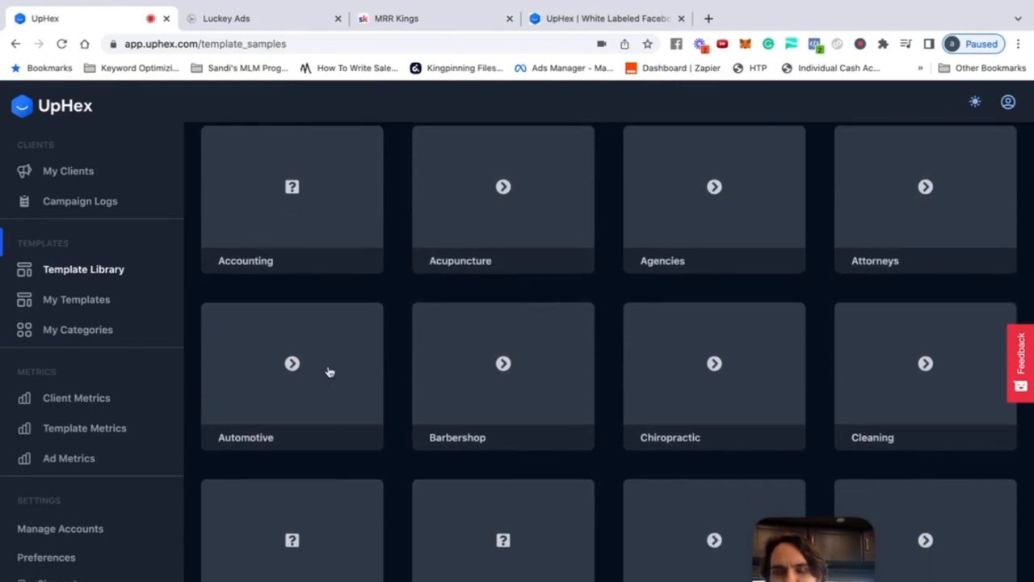
mouse_move(125, 339)
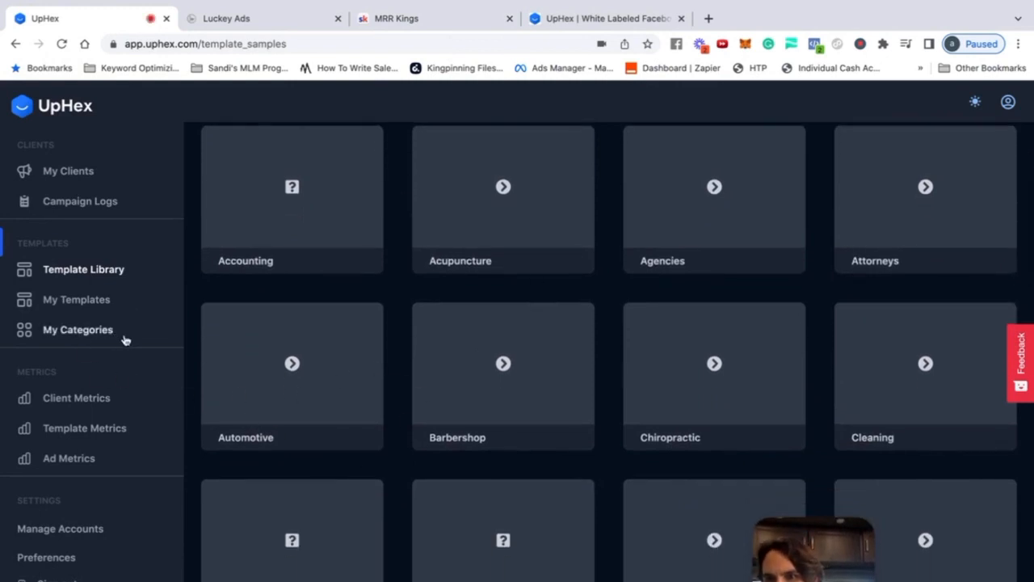
click(76, 299)
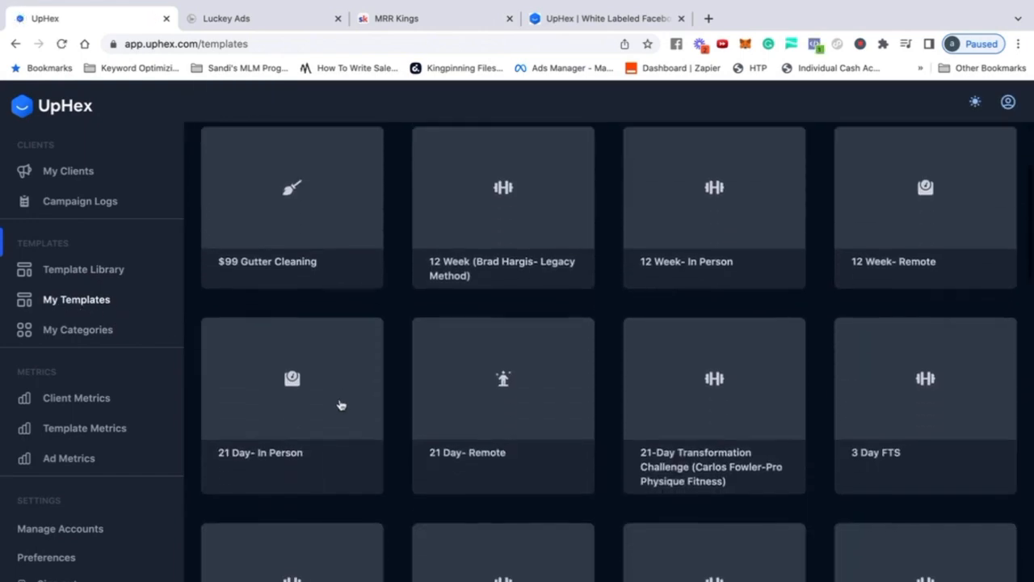
scroll(down, 3)
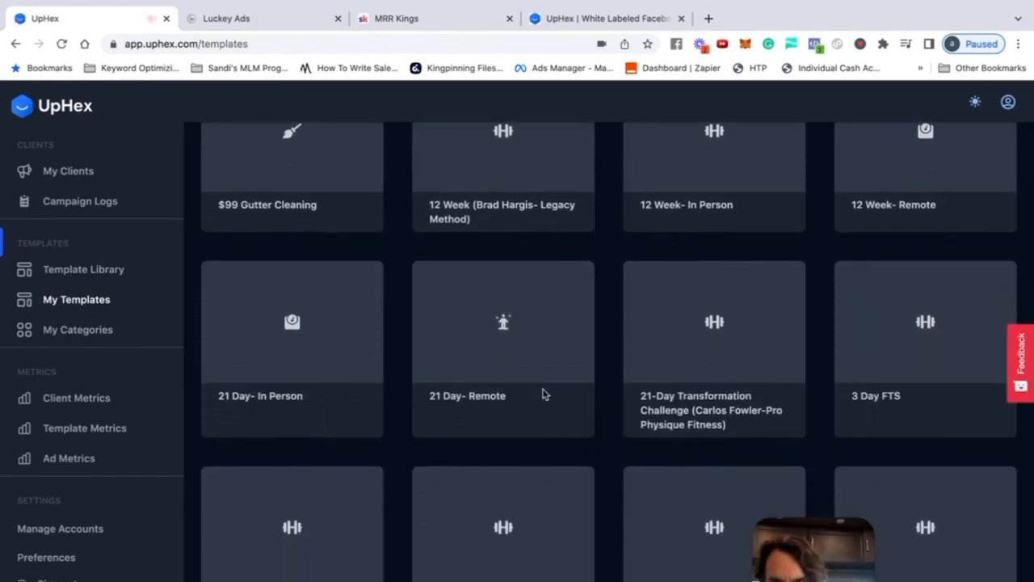
scroll(down, 3)
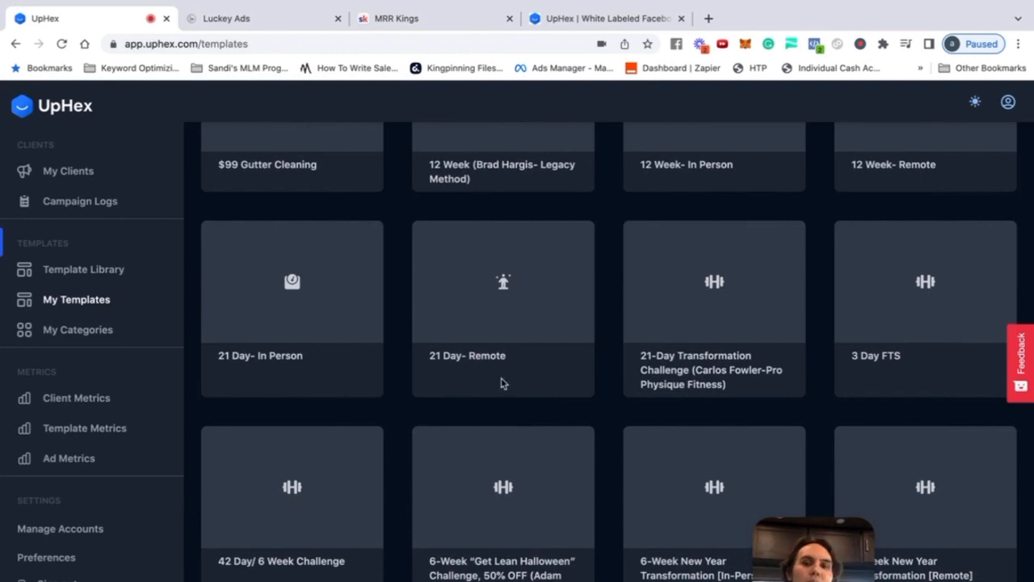
click(83, 269)
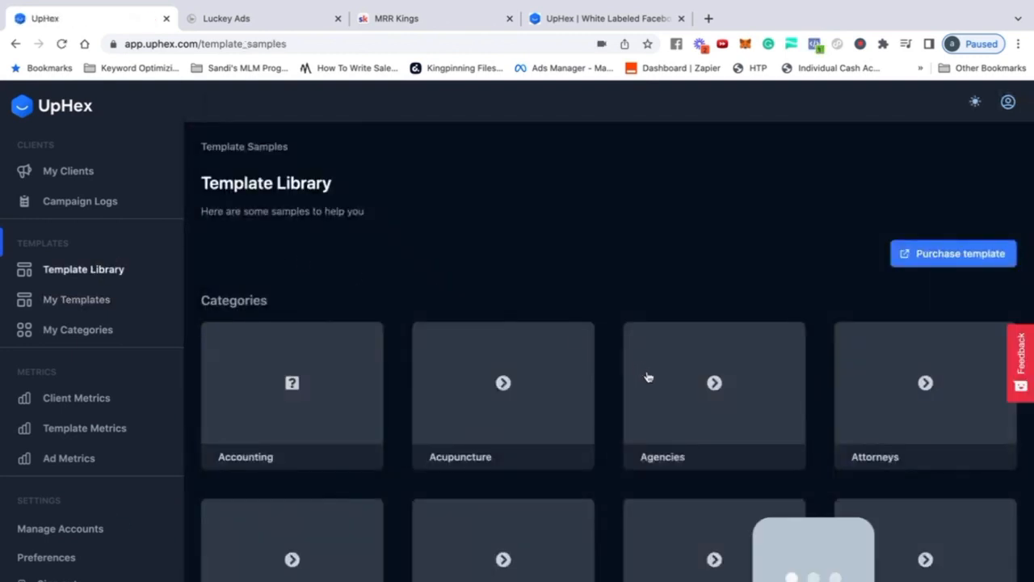
- Scroll the Template Library down to the Roofing card and open it
scroll(down, 3)
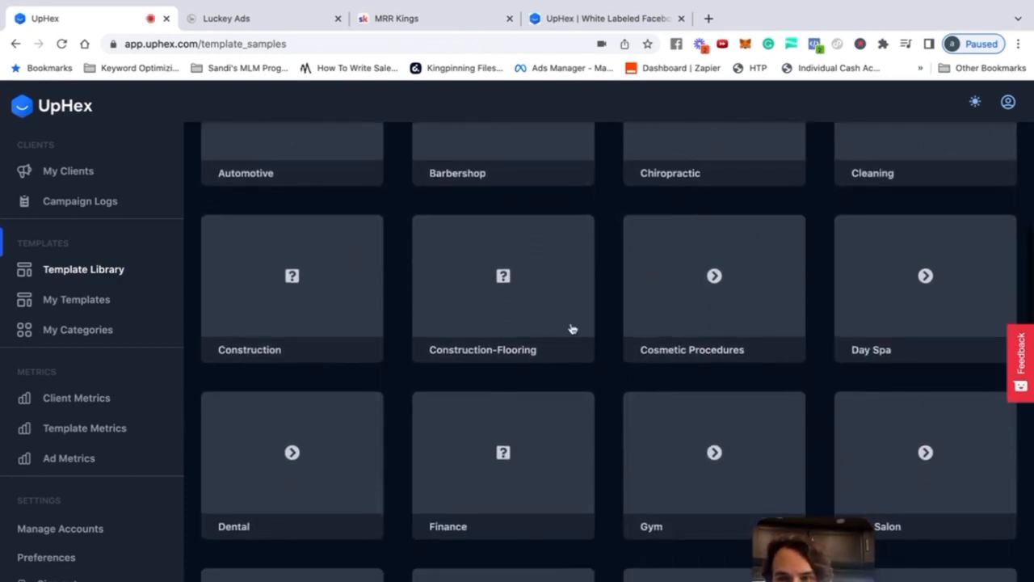
scroll(down, 3)
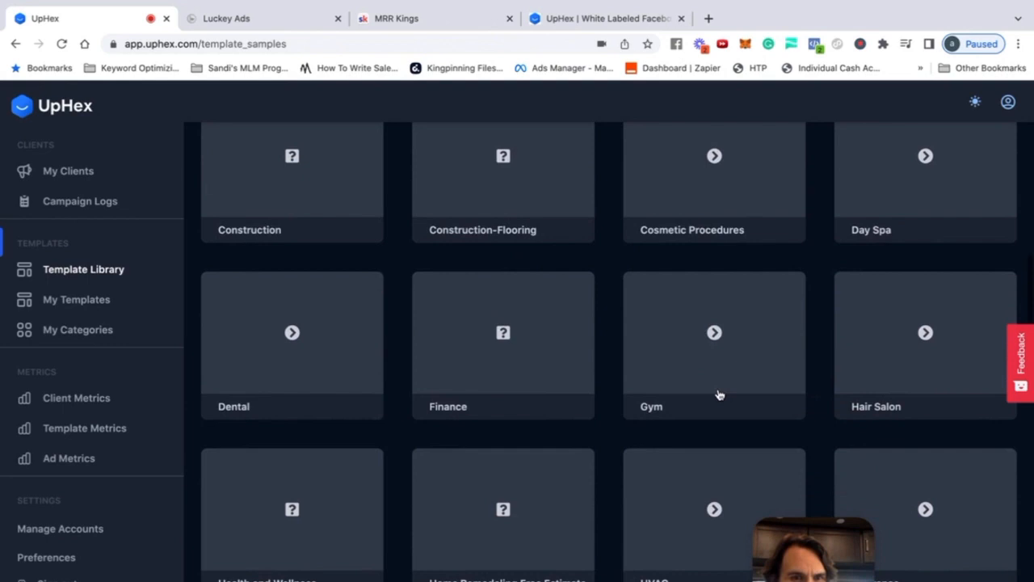
scroll(down, 3)
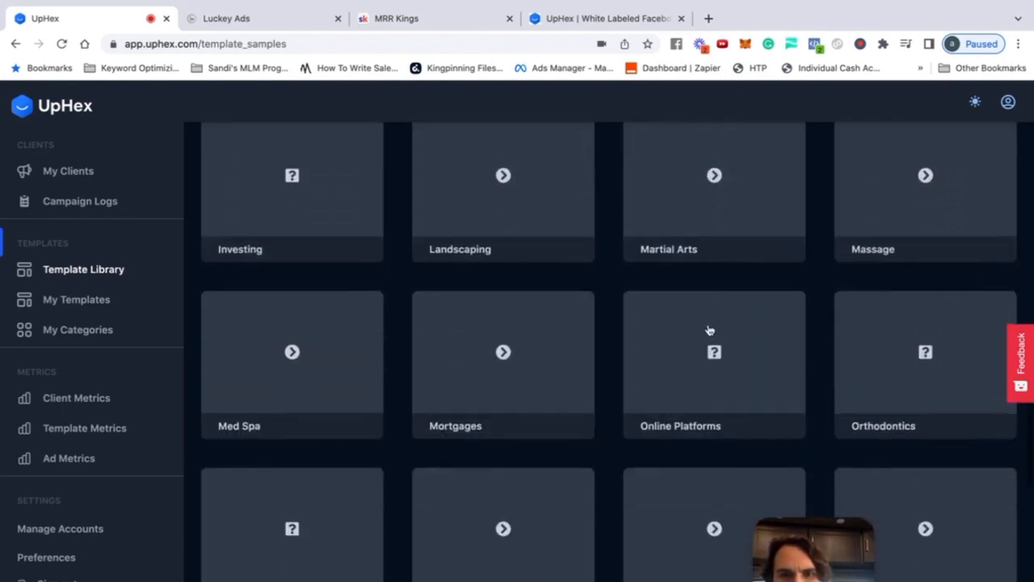
scroll(down, 3)
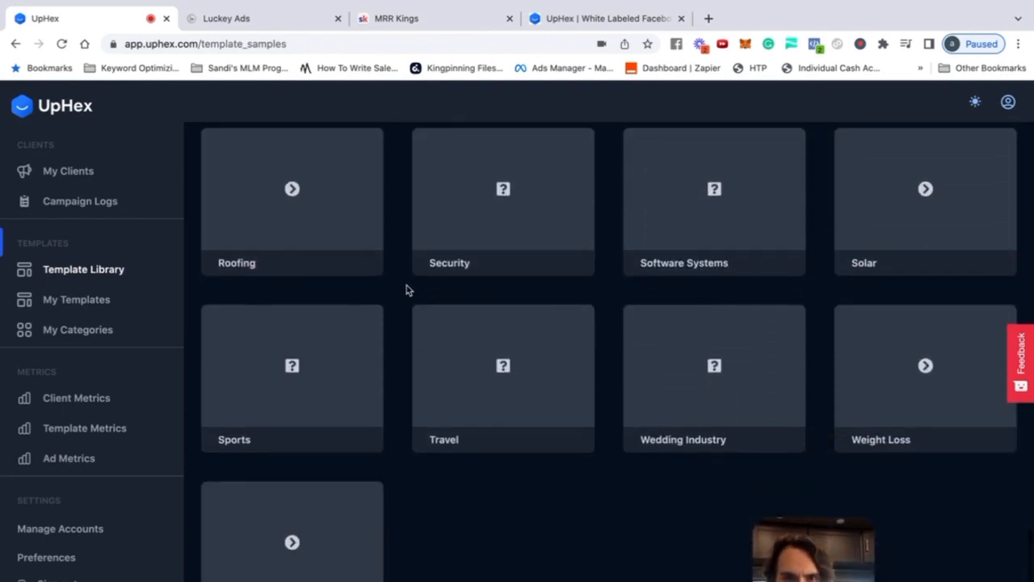
mouse_move(772, 357)
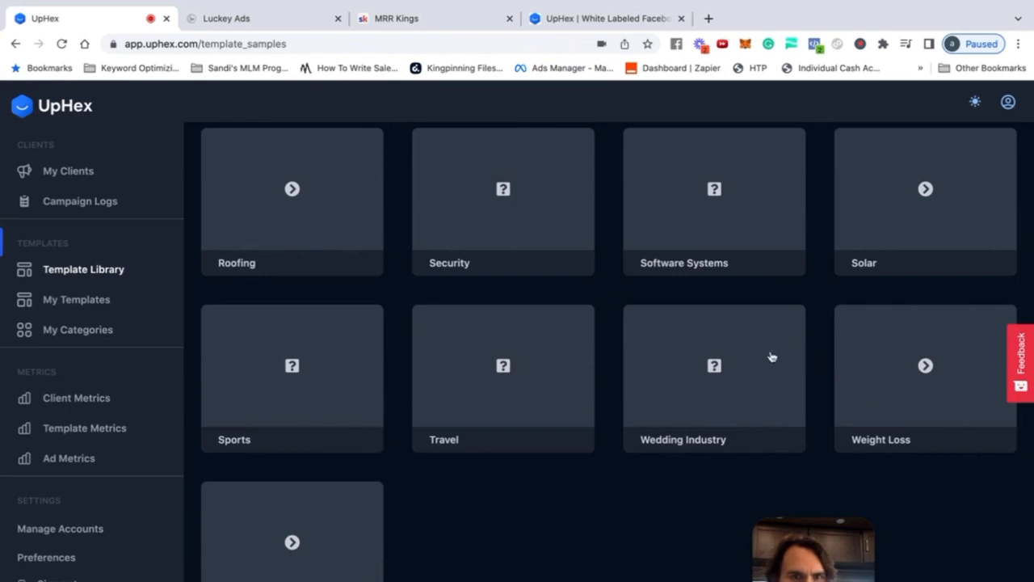
click(292, 201)
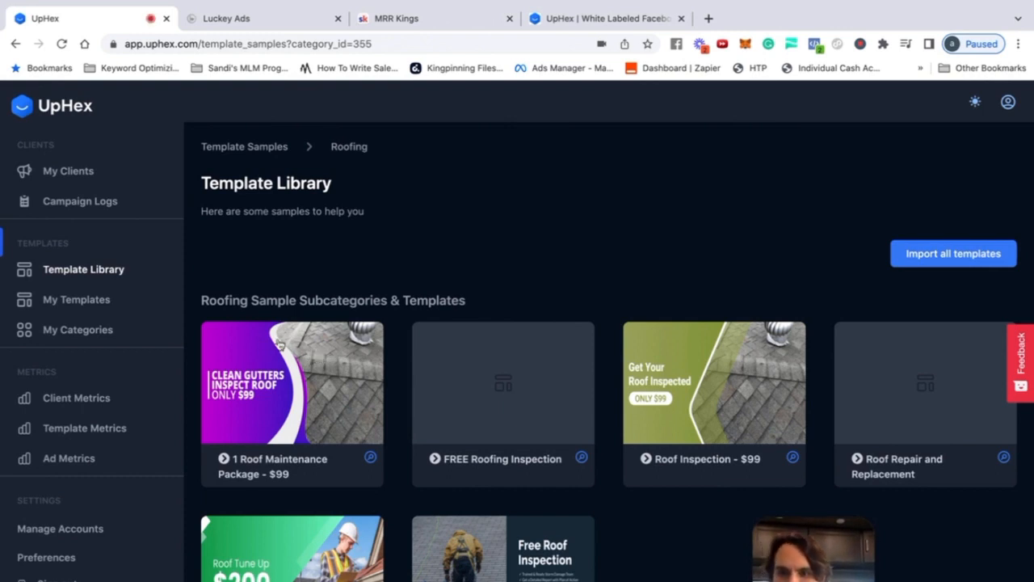
mouse_move(284, 331)
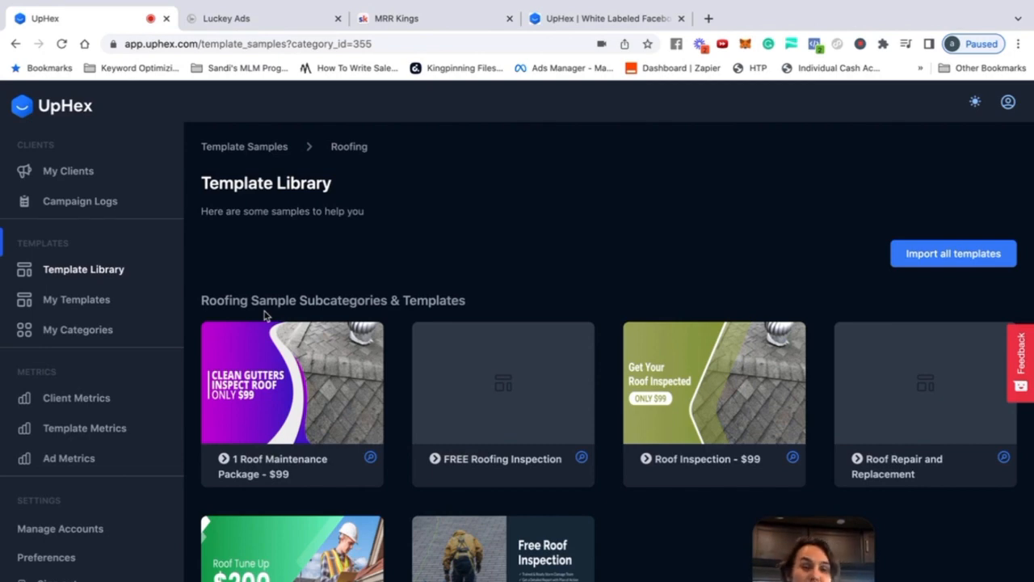
mouse_move(200, 5)
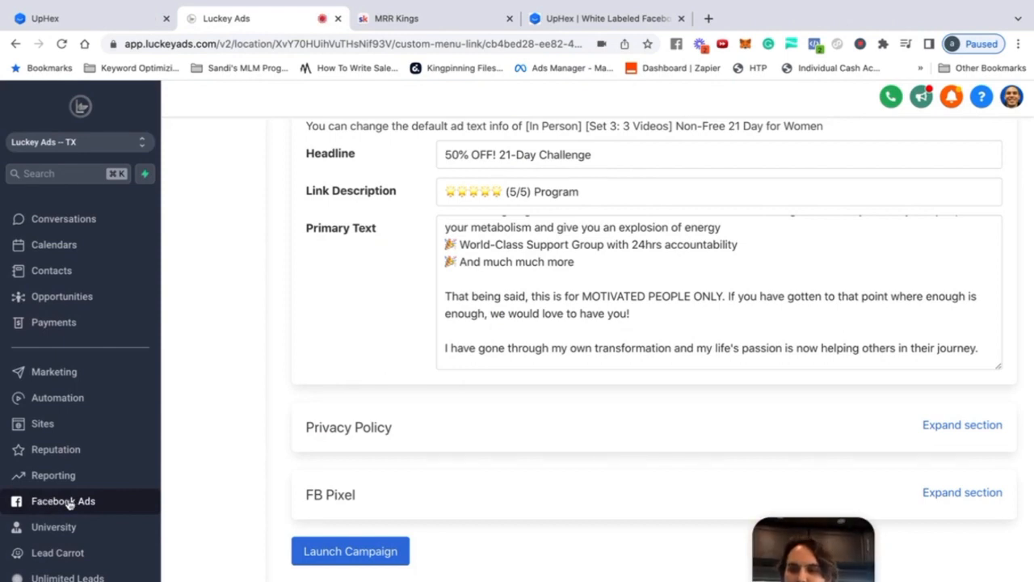
mouse_move(134, 515)
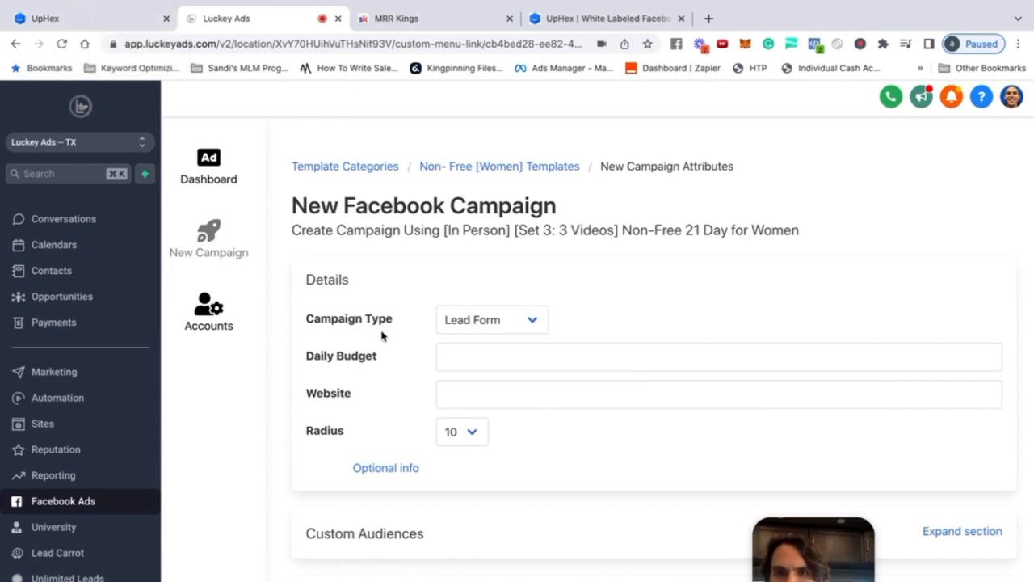
mouse_move(325, 369)
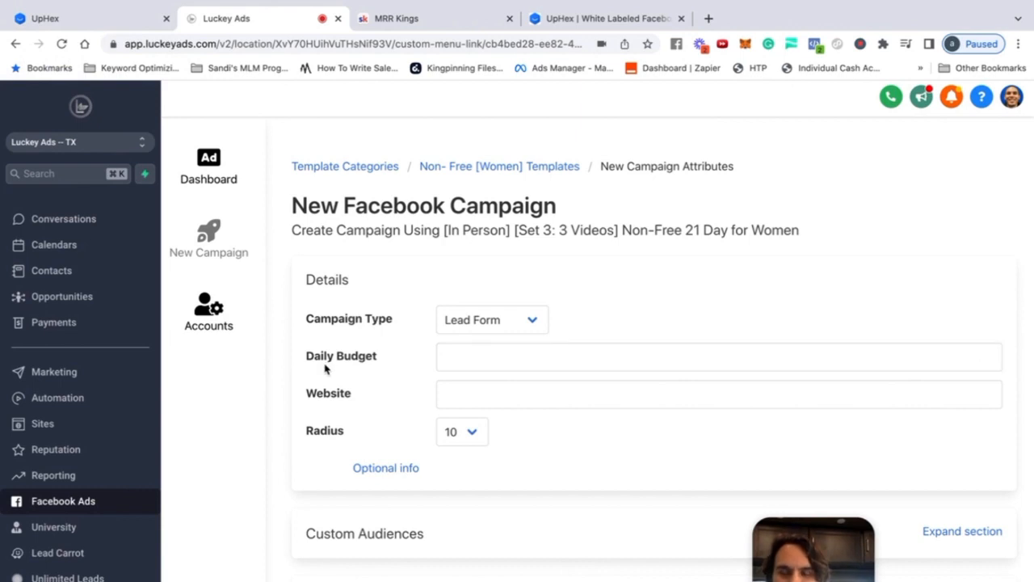
mouse_move(305, 365)
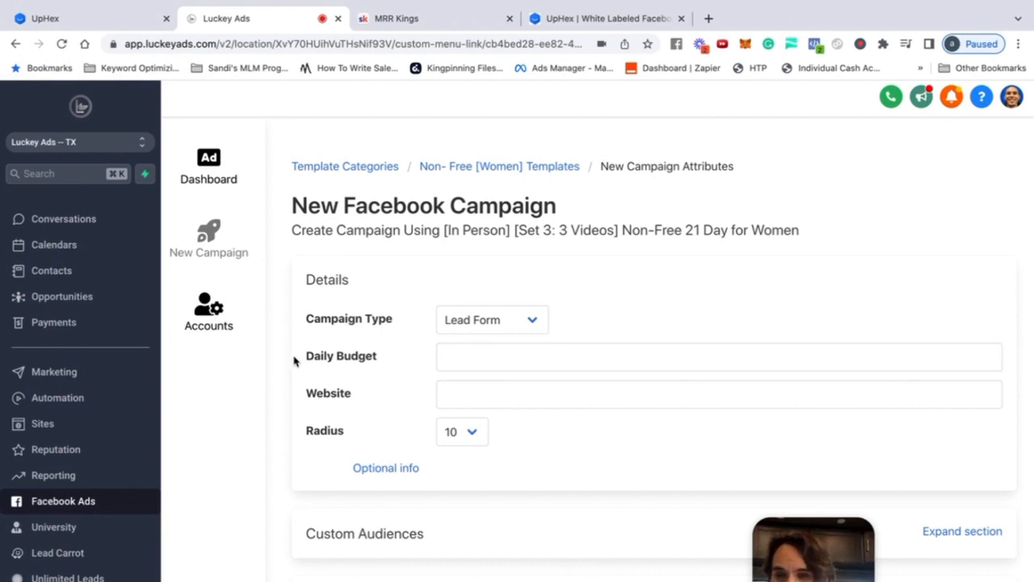
mouse_move(314, 336)
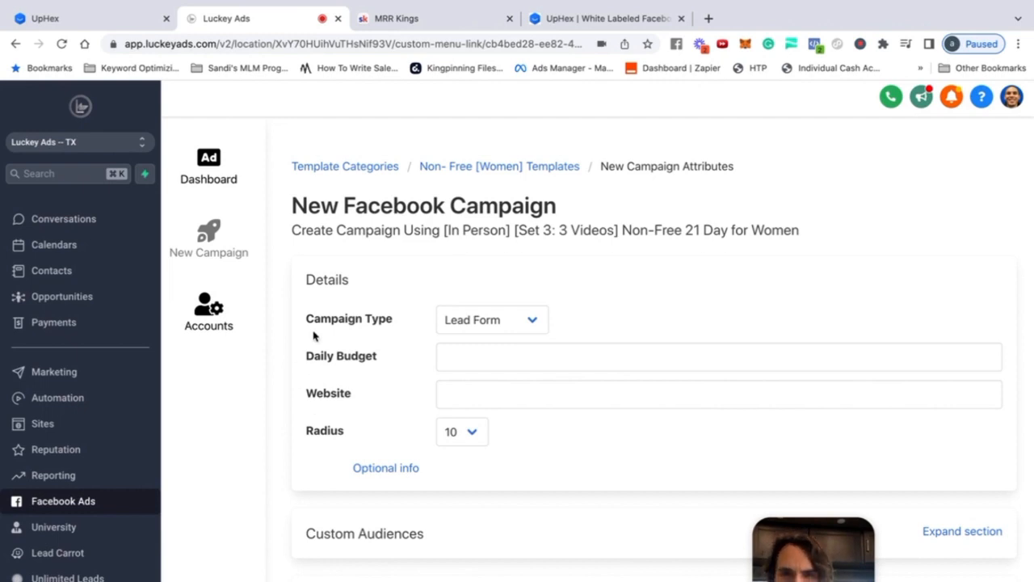
mouse_move(226, 215)
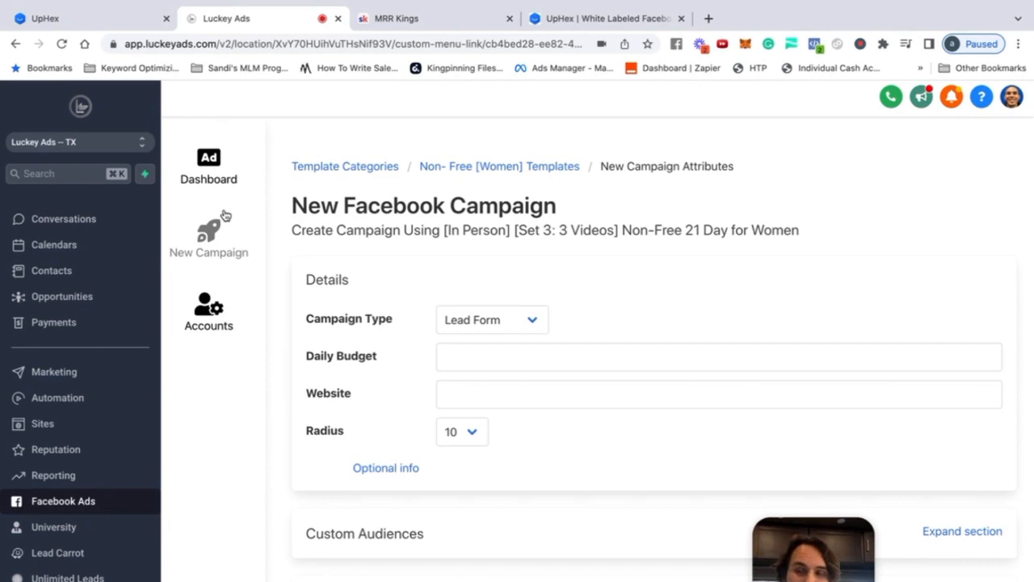
mouse_move(244, 208)
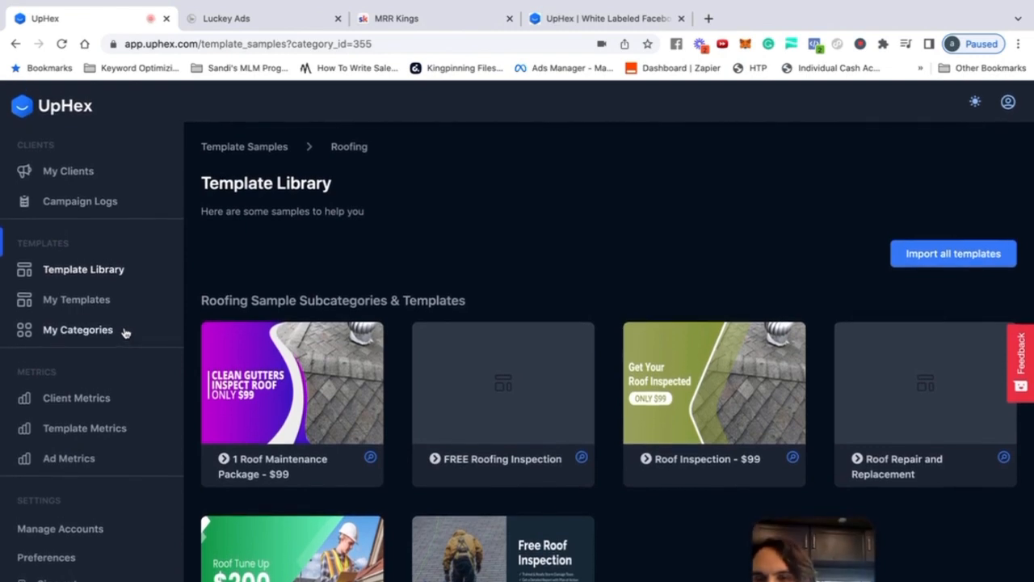
mouse_move(87, 398)
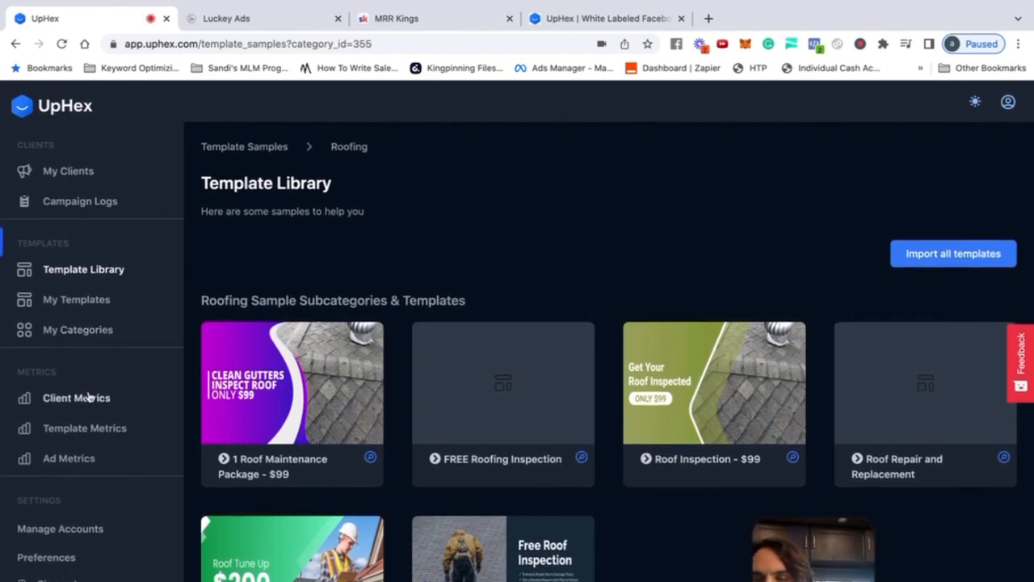